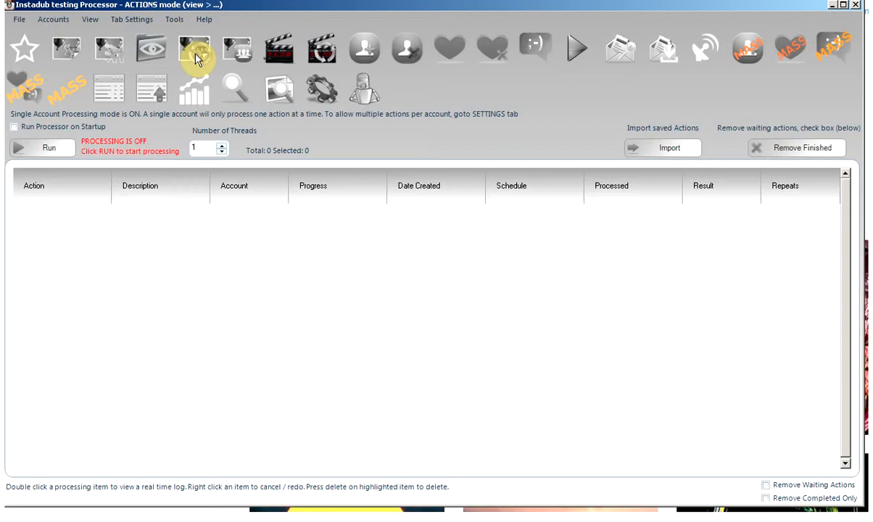
# Step: Start a 'sunset' hashtag repost search with random pauses of 0 and max items 2
pyautogui.click(196, 50)
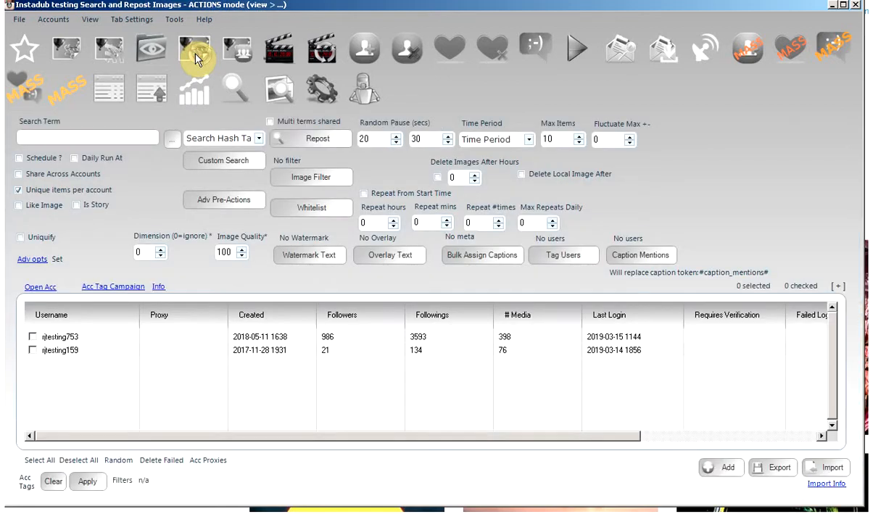
pyautogui.moveTo(184, 55)
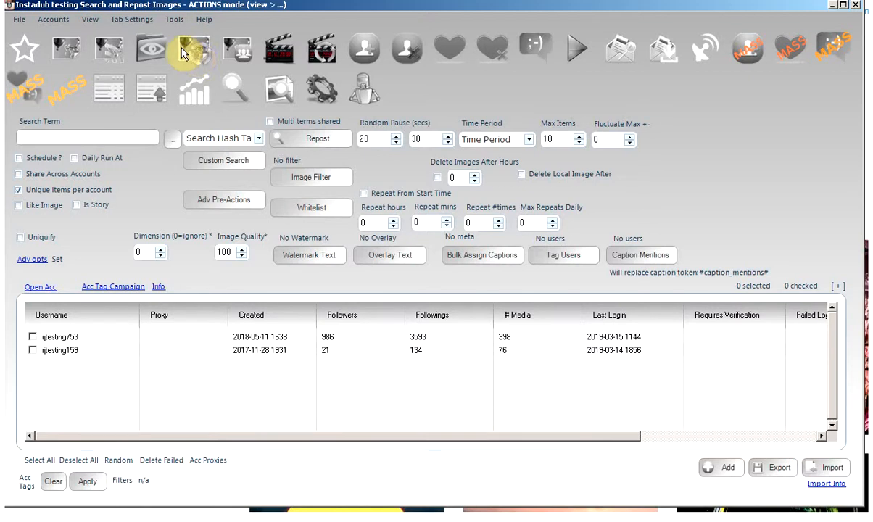
pyautogui.moveTo(512, 174)
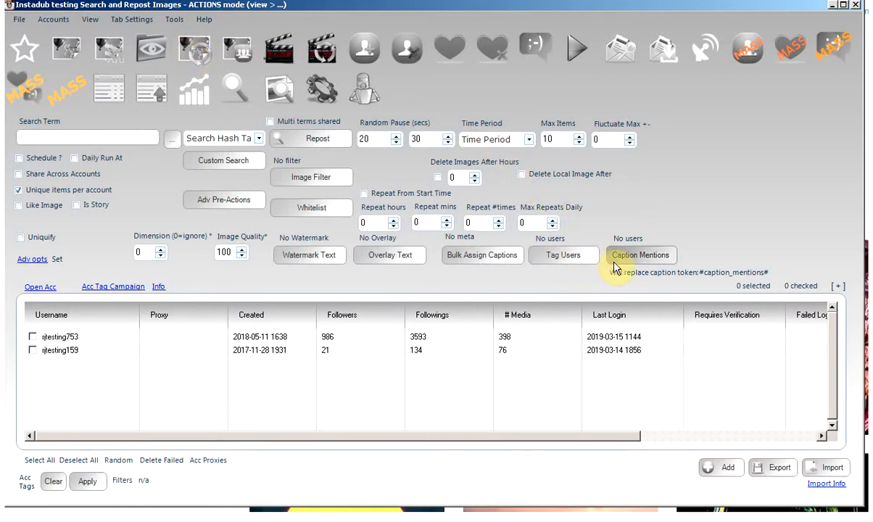
pyautogui.moveTo(85, 117)
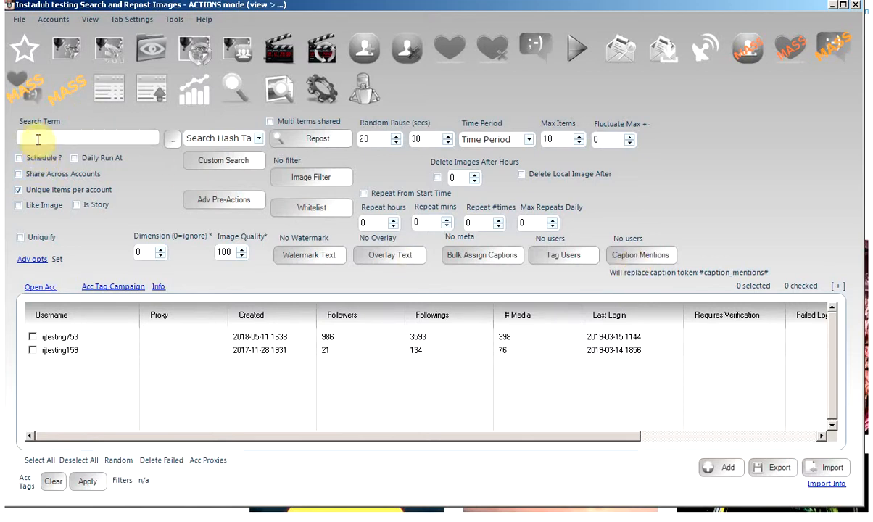
pyautogui.write('sunset')
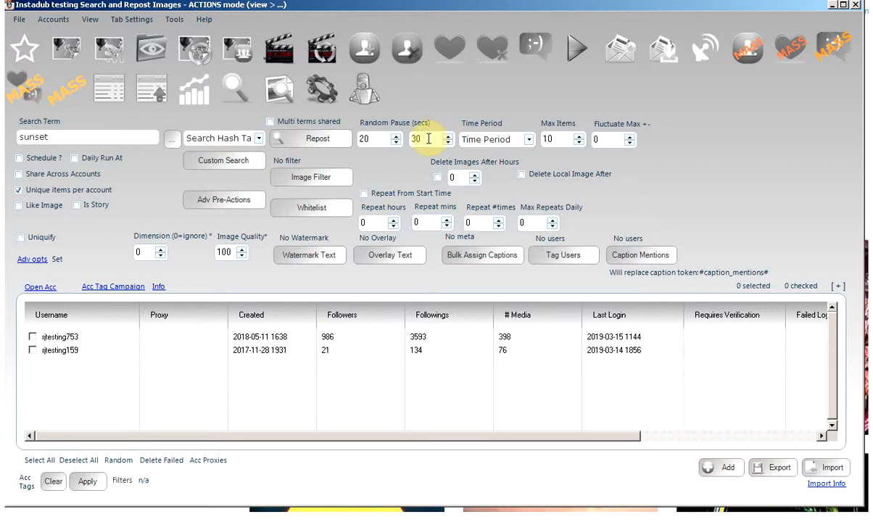
pyautogui.write('0')
pyautogui.click(563, 139)
pyautogui.write('2')
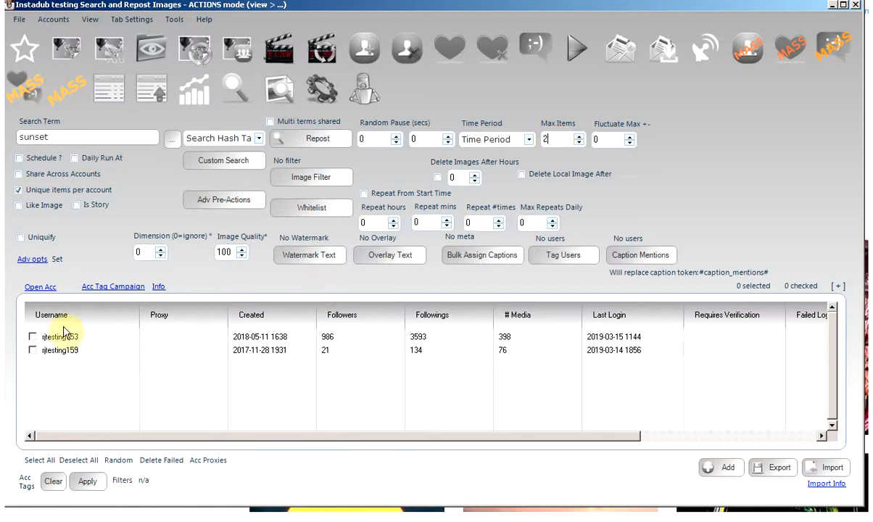
# Step: Select the first account and replace the Tag Users custom search with the #user-id# token
pyautogui.click(33, 337)
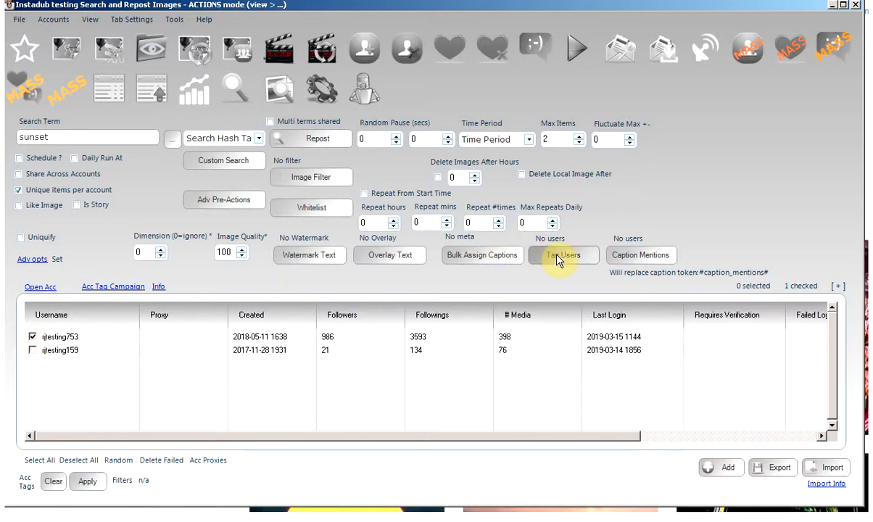
pyautogui.click(564, 254)
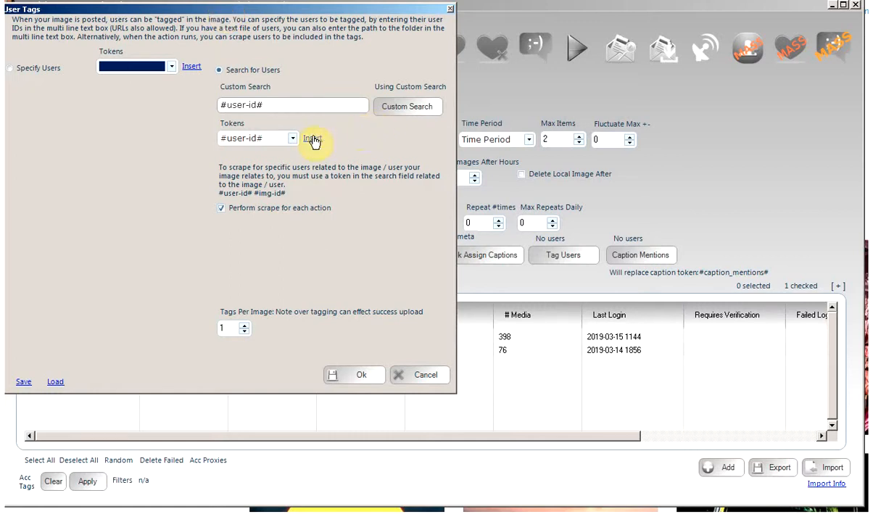
pyautogui.moveTo(257, 138)
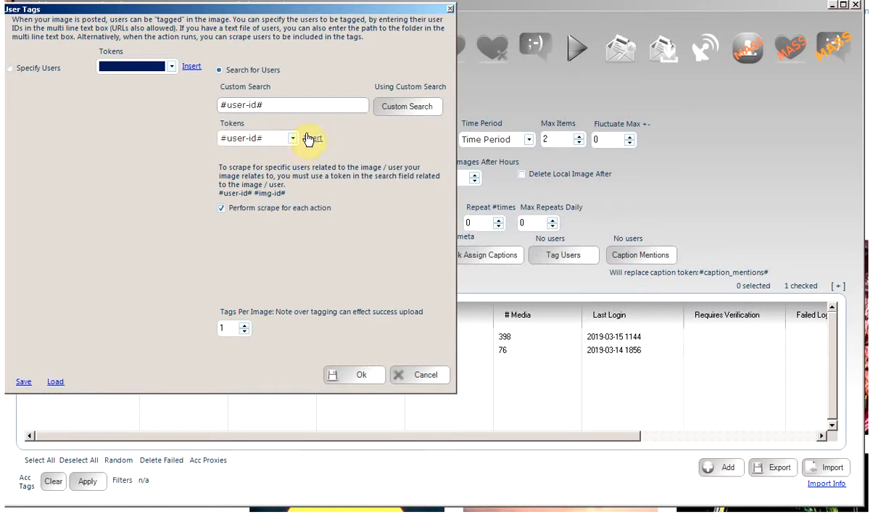
pyautogui.tripleClick(292, 104)
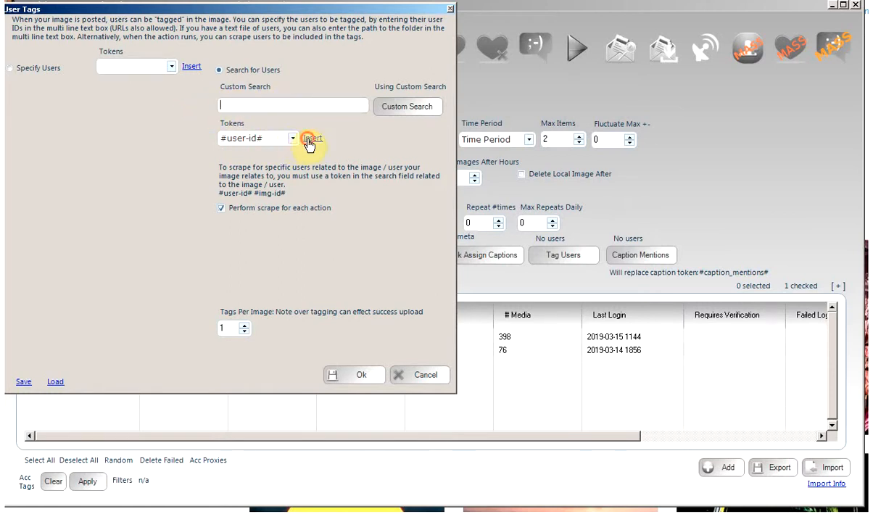
pyautogui.click(312, 138)
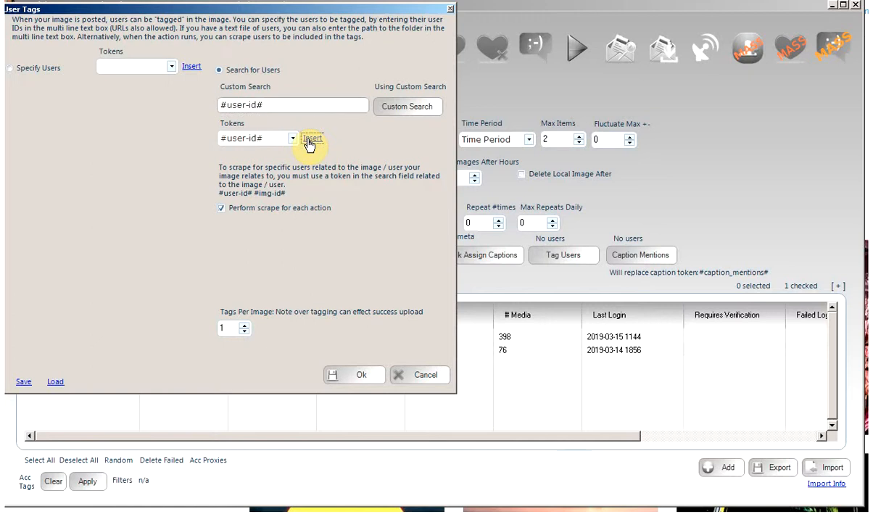
pyautogui.moveTo(243, 214)
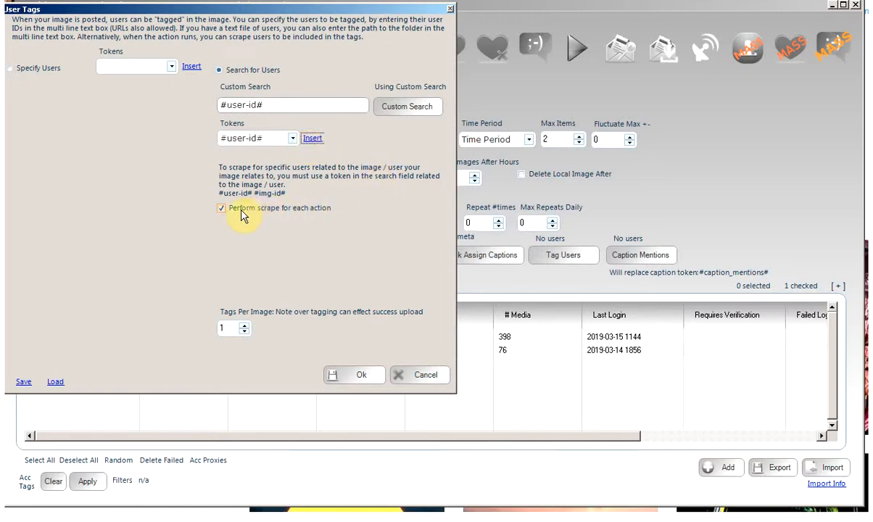
pyautogui.moveTo(279, 218)
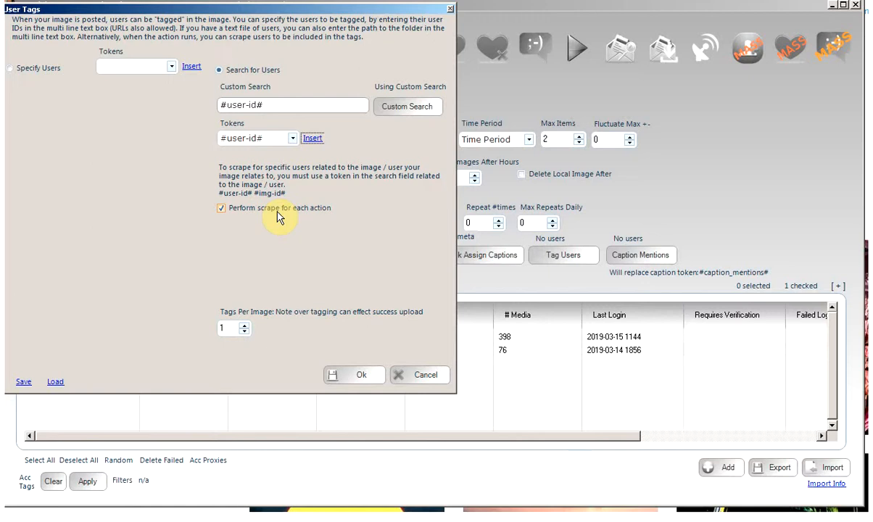
pyautogui.moveTo(377, 147)
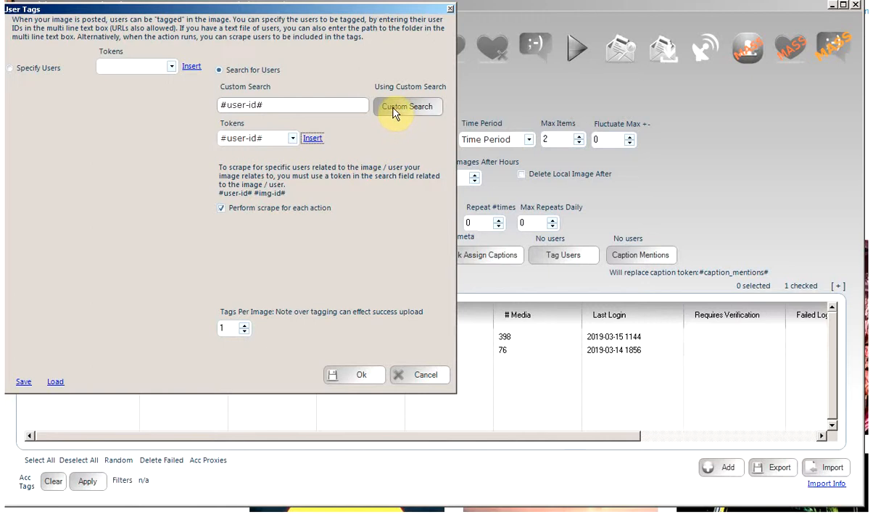
# Step: Close the Build Search window and confirm the User Tags settings
pyautogui.click(407, 107)
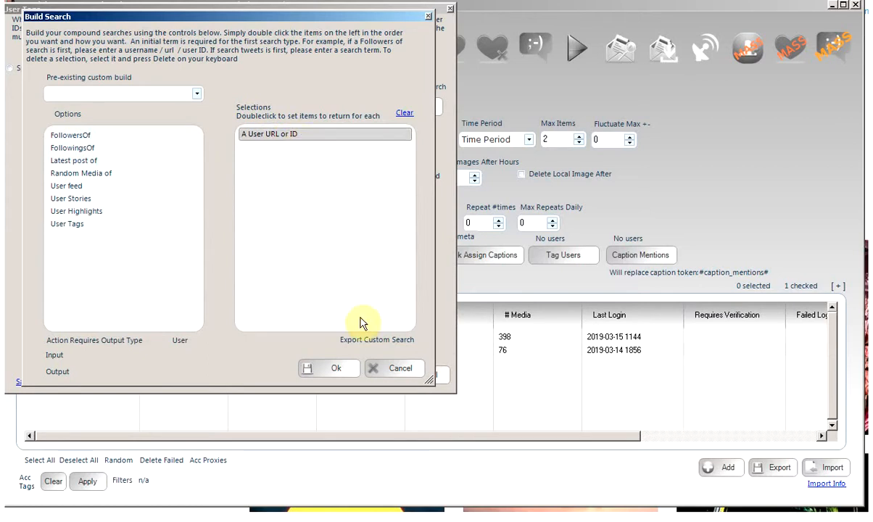
pyautogui.moveTo(252, 82)
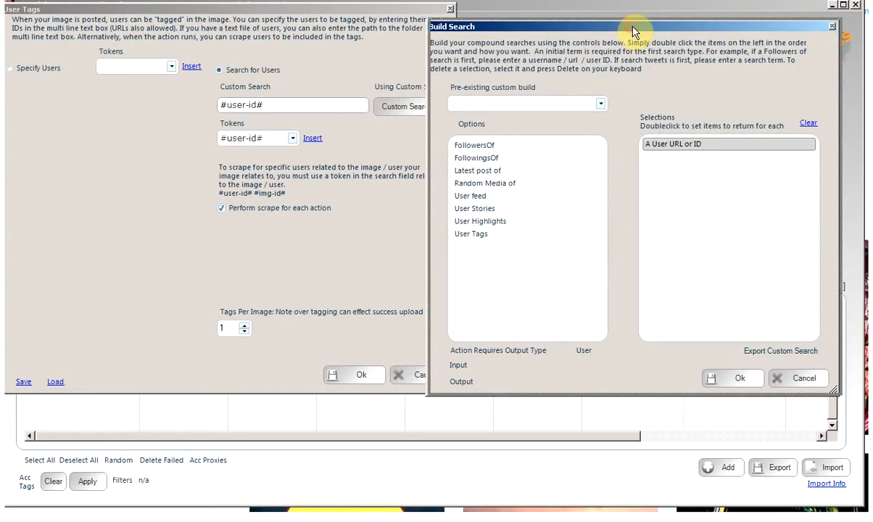
pyautogui.moveTo(630, 26); pyautogui.dragTo(641, 15)
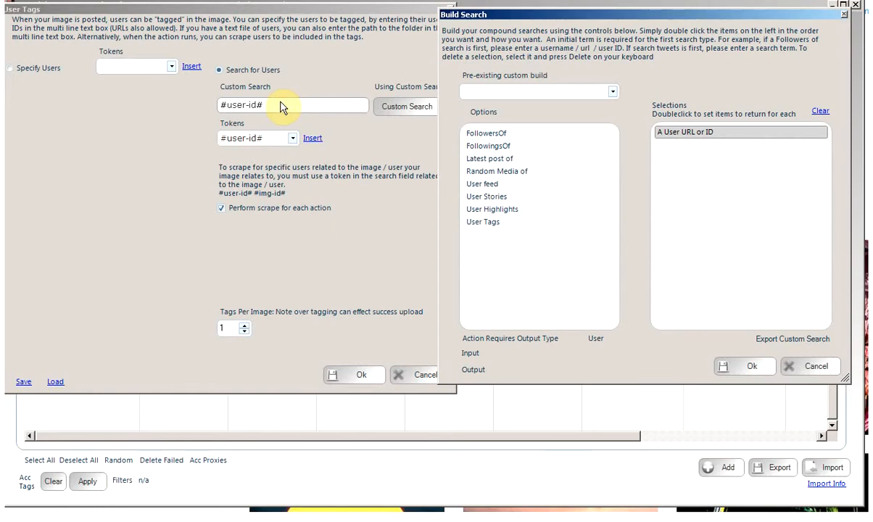
pyautogui.moveTo(681, 87)
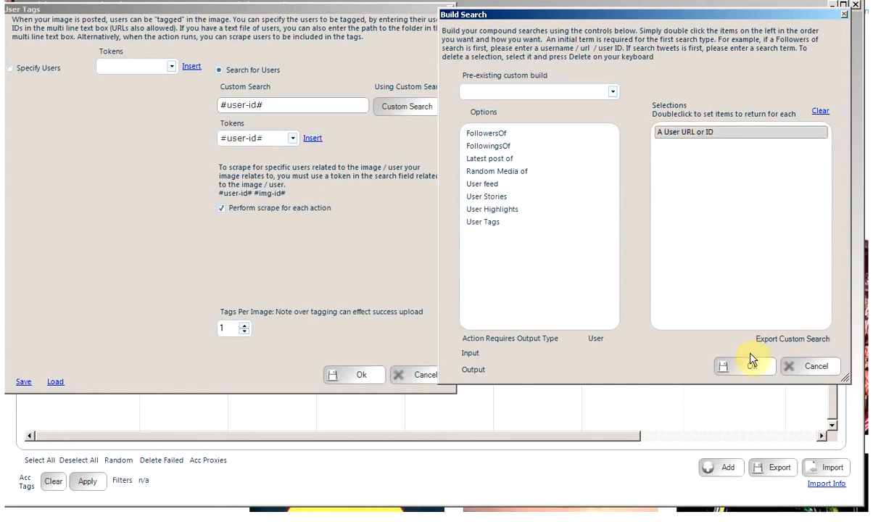
pyautogui.click(745, 366)
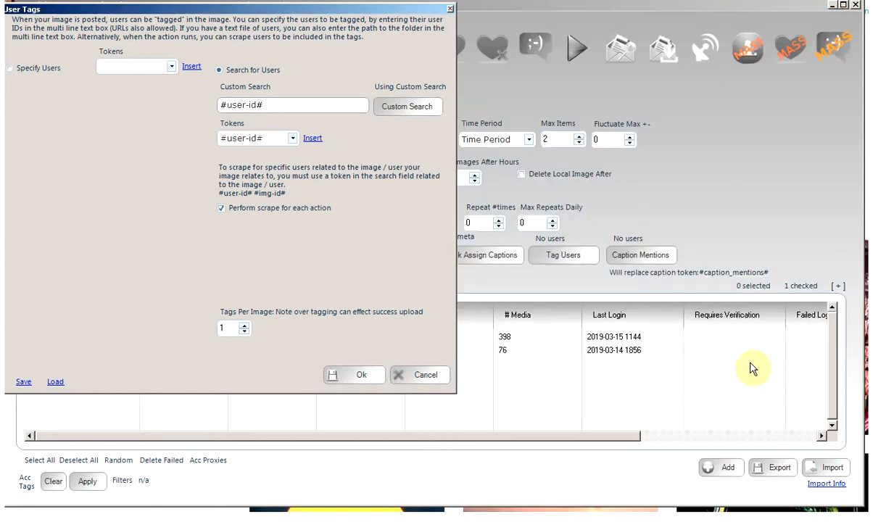
pyautogui.moveTo(279, 356)
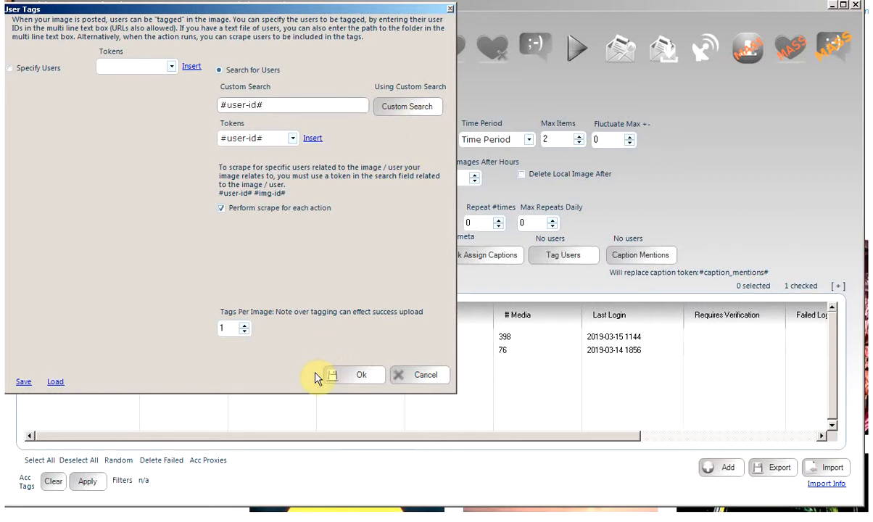
pyautogui.click(361, 375)
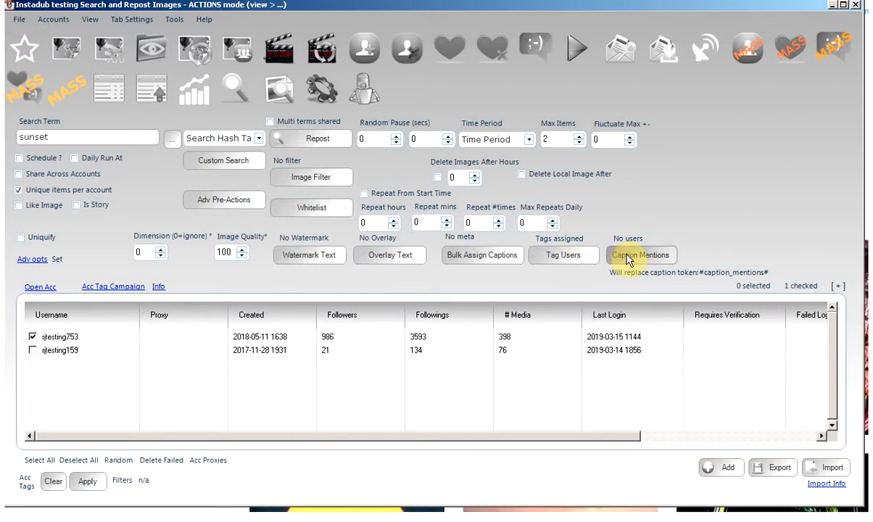
# Step: Configure caption mentions to find users with a FollowersOf custom search, and save
pyautogui.click(563, 254)
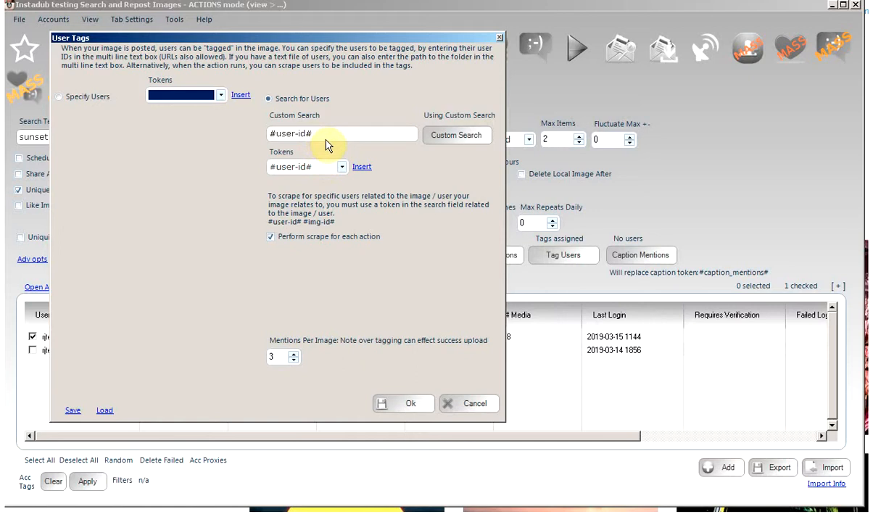
pyautogui.click(457, 136)
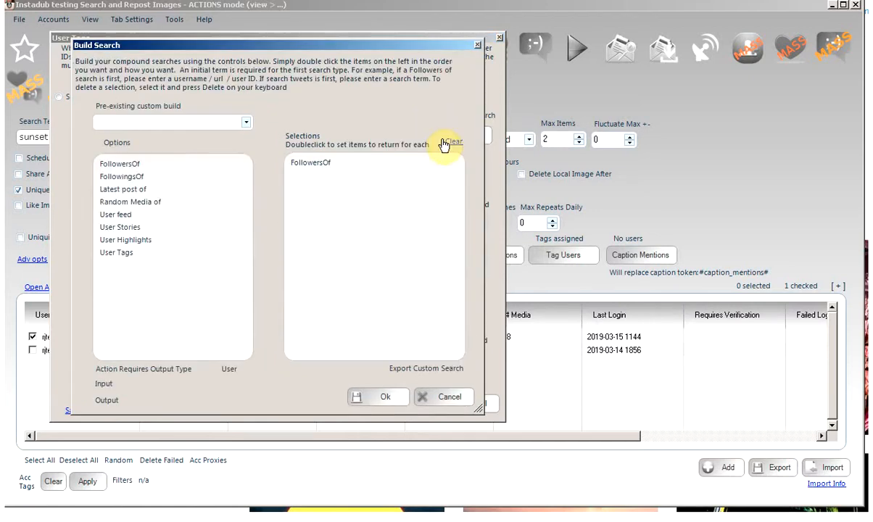
pyautogui.click(310, 162)
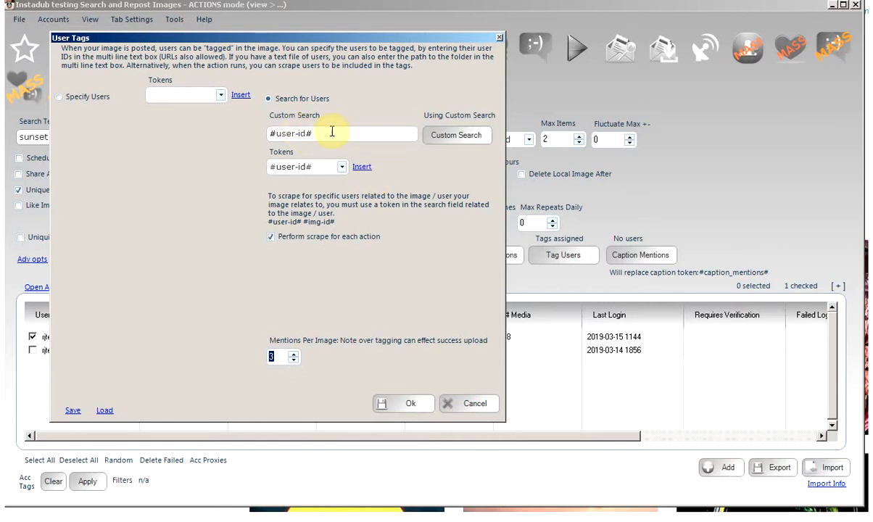
pyautogui.doubleClick(295, 133)
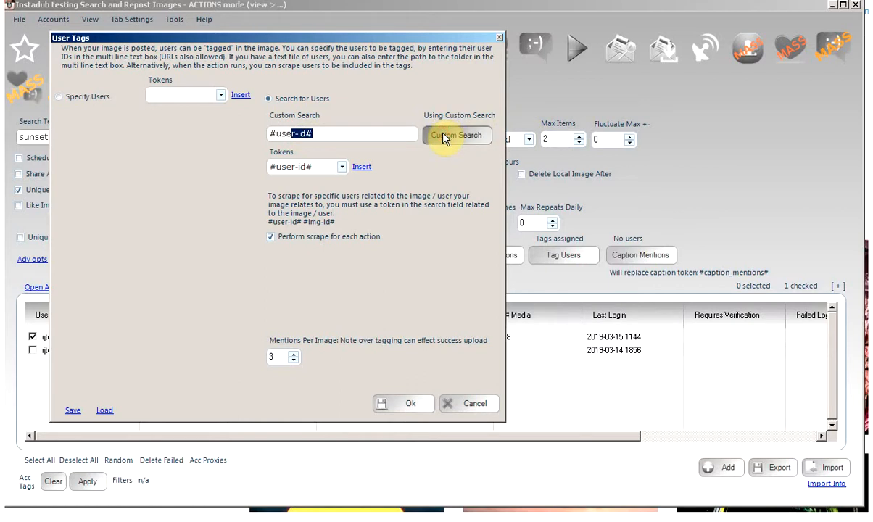
pyautogui.click(455, 135)
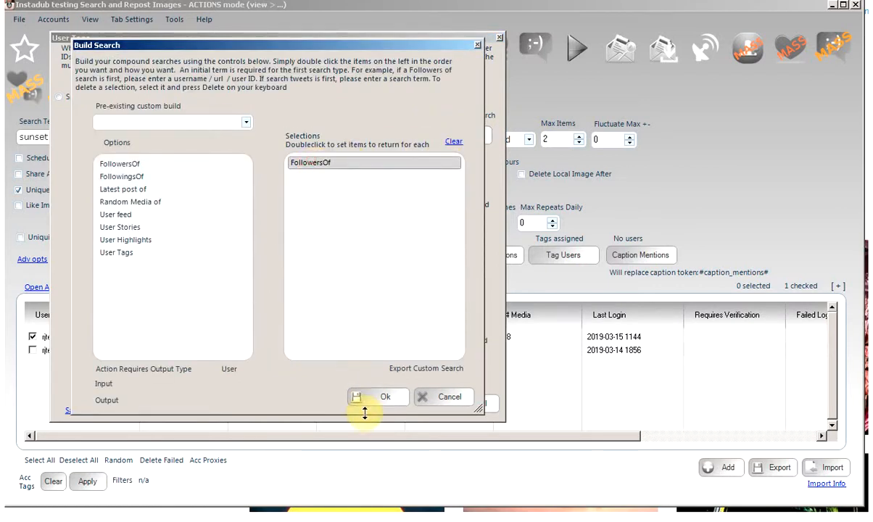
pyautogui.moveTo(376, 397)
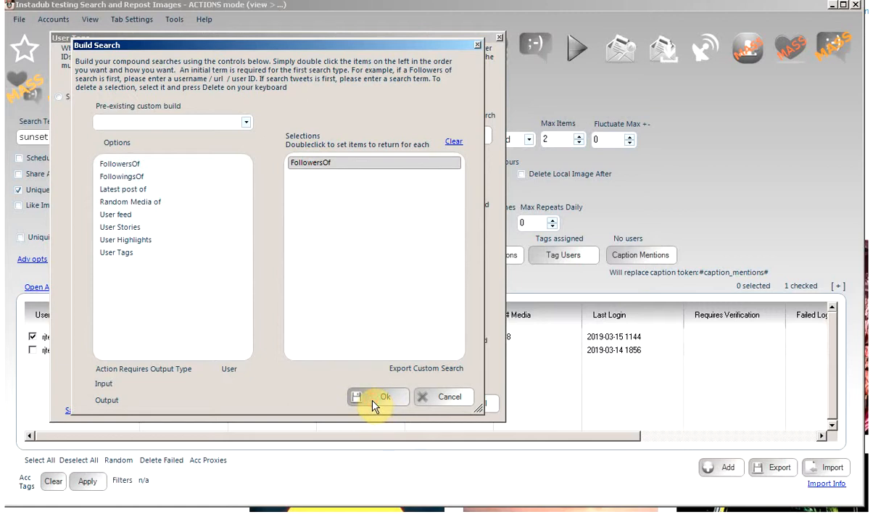
pyautogui.click(376, 397)
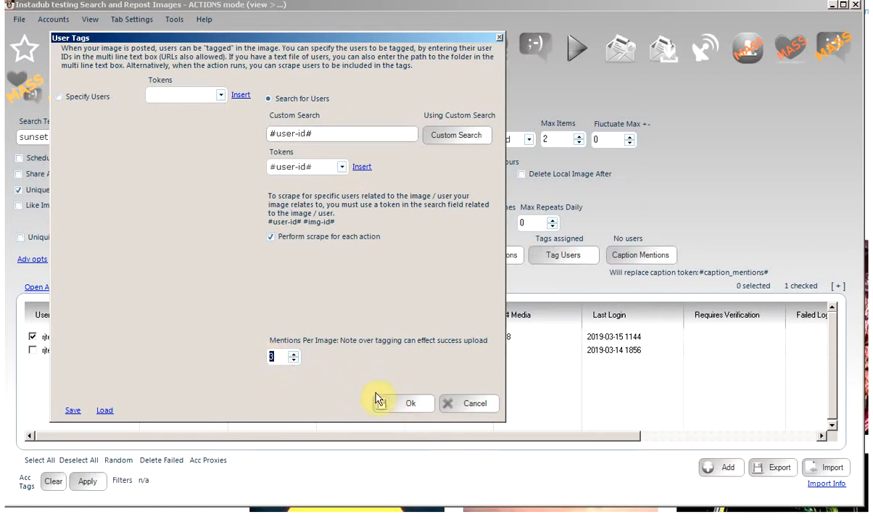
pyautogui.click(411, 403)
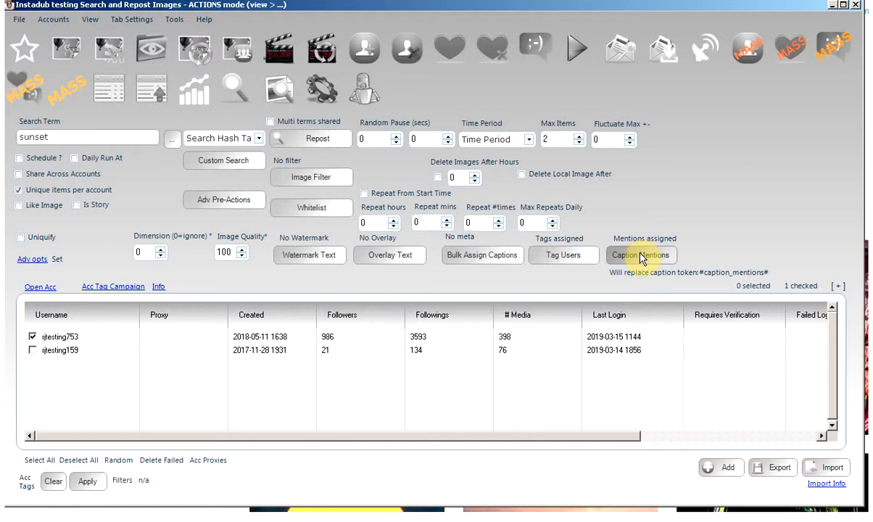
pyautogui.moveTo(685, 281)
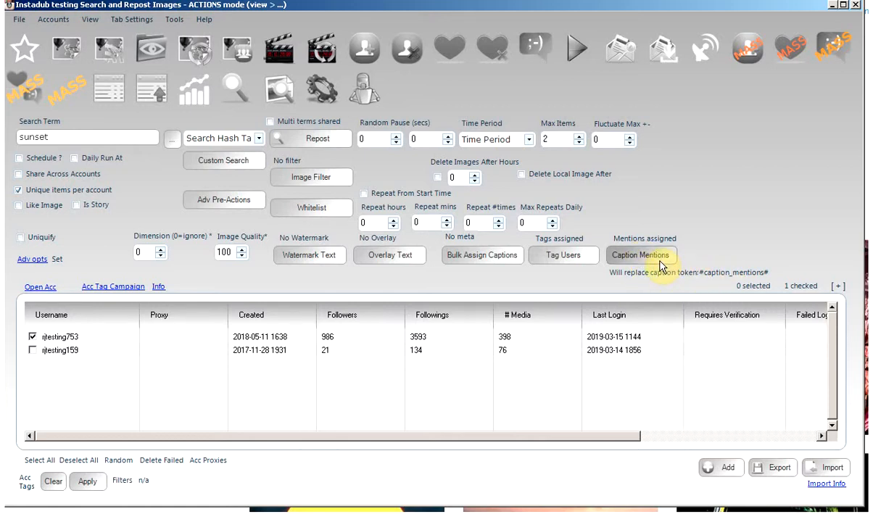
pyautogui.moveTo(481, 256)
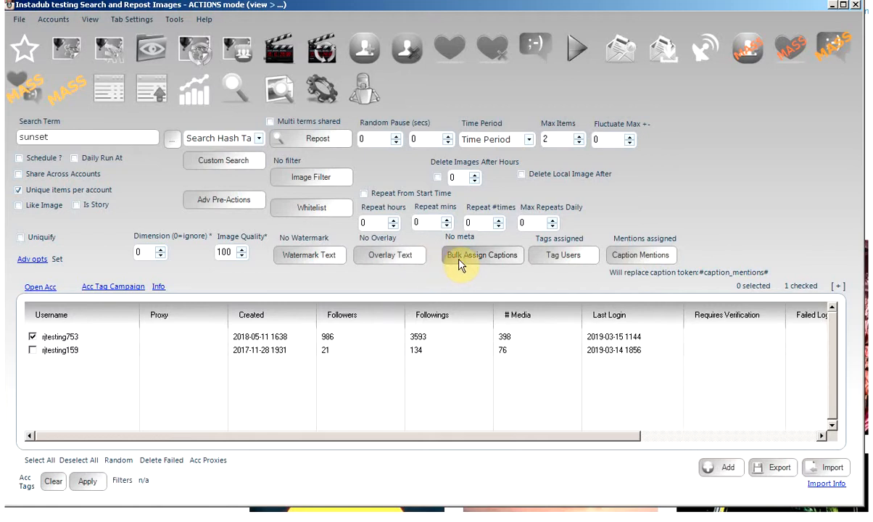
# Step: Draft the description with #caption_mentions#, #caption_clean_mentions# and 'posted by: @#img-username#'
pyautogui.click(480, 255)
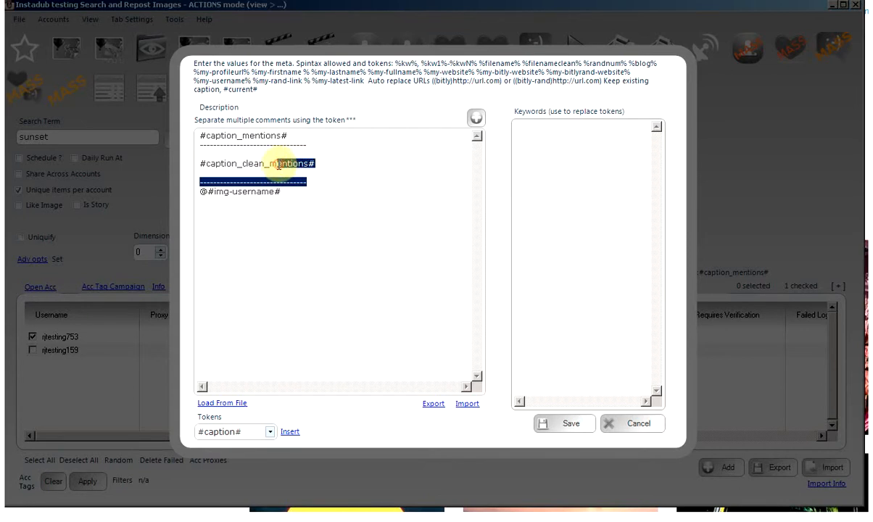
pyautogui.moveTo(278, 163)
pyautogui.write('posted by: ')
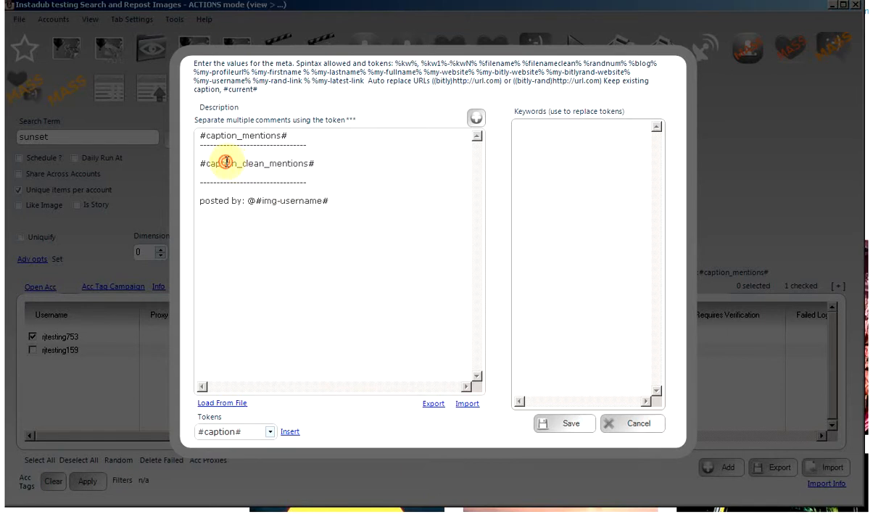
pyautogui.doubleClick(257, 163)
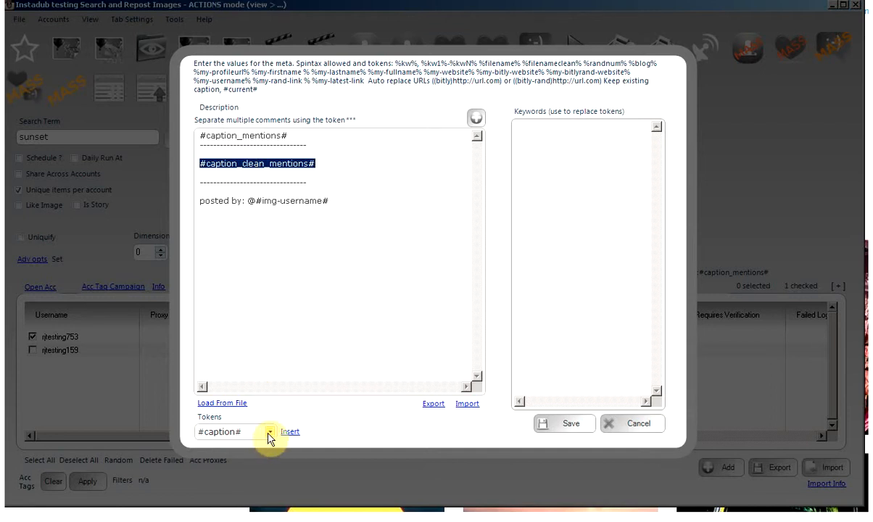
pyautogui.click(274, 431)
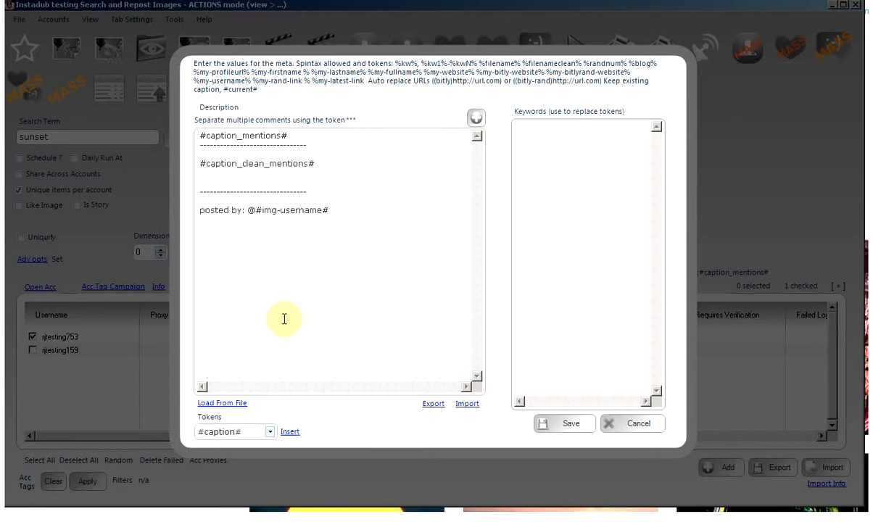
# Step: Insert the #caption_clean_all# token and type #caption_mentions# into the caption
pyautogui.click(273, 432)
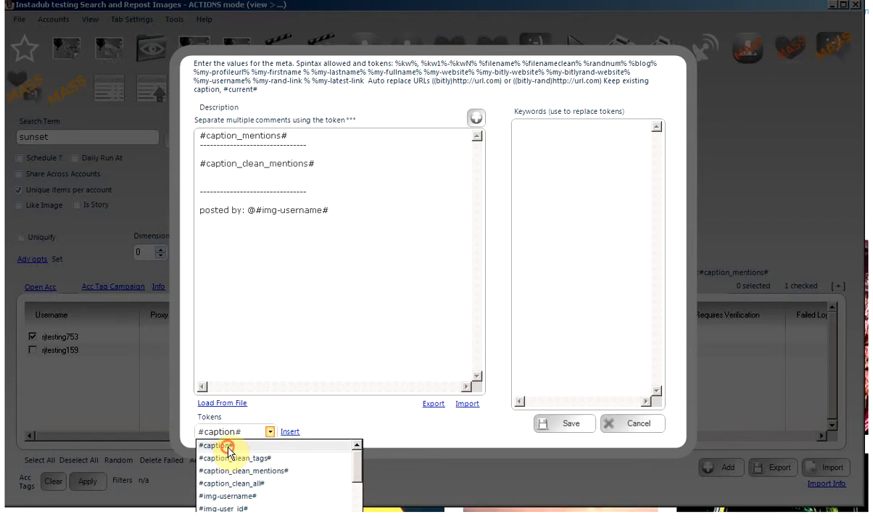
pyautogui.click(289, 431)
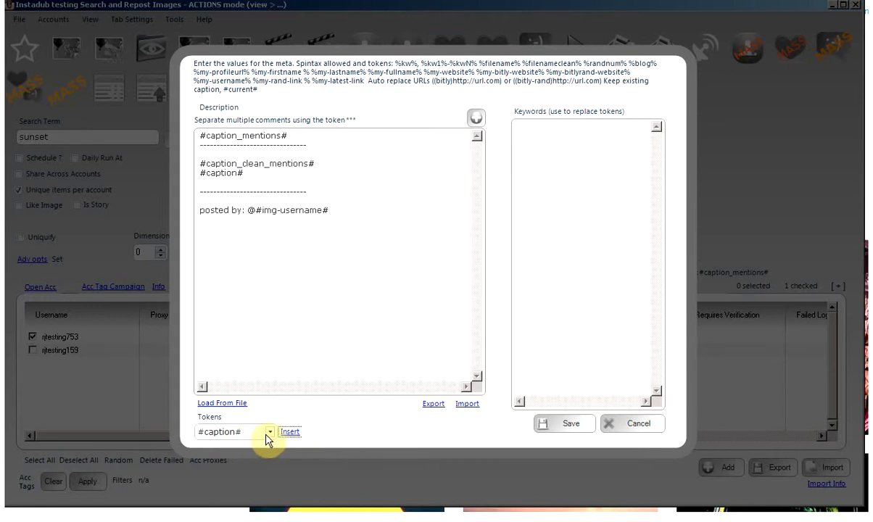
pyautogui.click(270, 432)
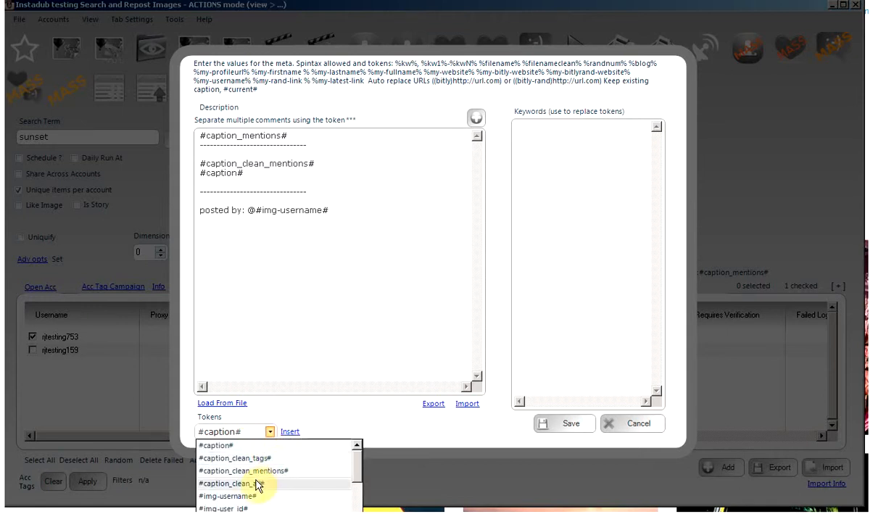
pyautogui.click(233, 483)
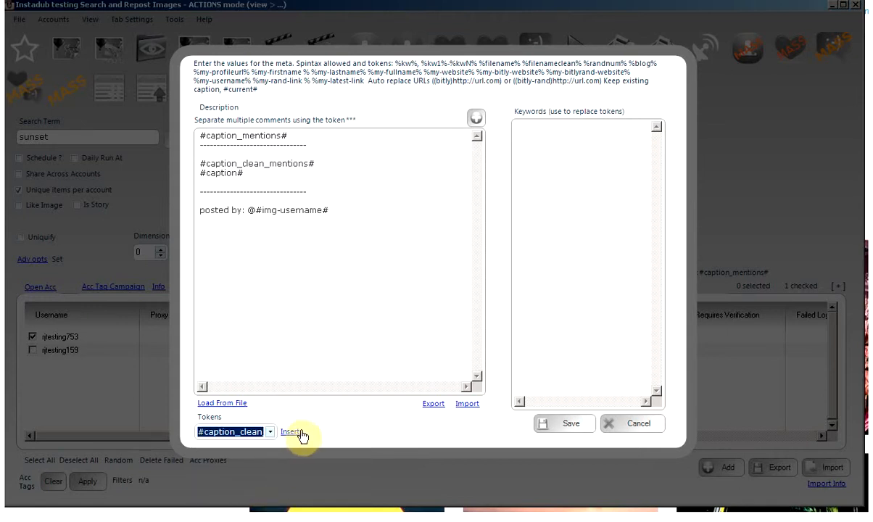
pyautogui.click(289, 431)
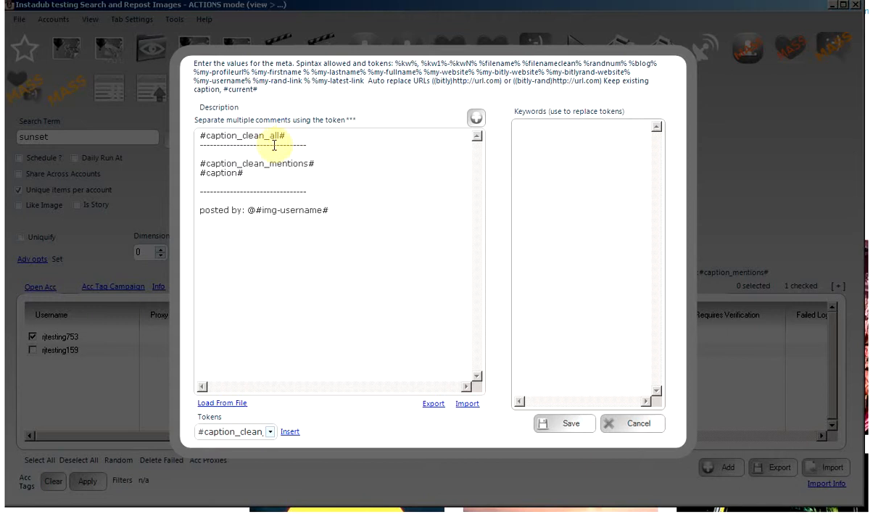
pyautogui.write('#caption_mentions#')
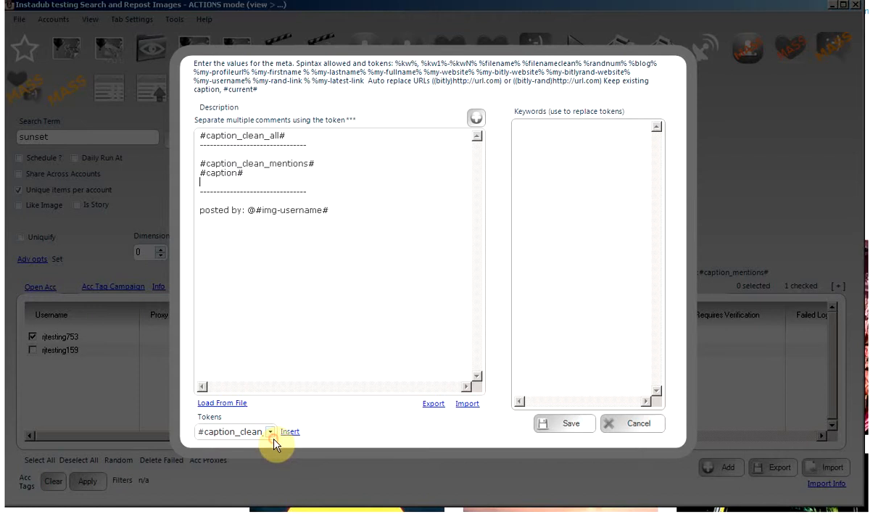
# Step: Remove the extra token lines, keep #caption_mentions# on top, and save the caption
pyautogui.click(270, 431)
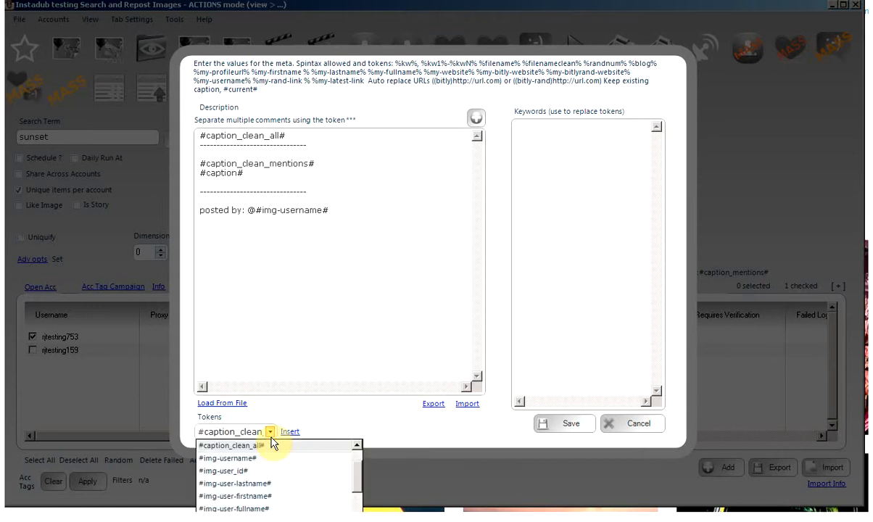
pyautogui.moveTo(350, 467)
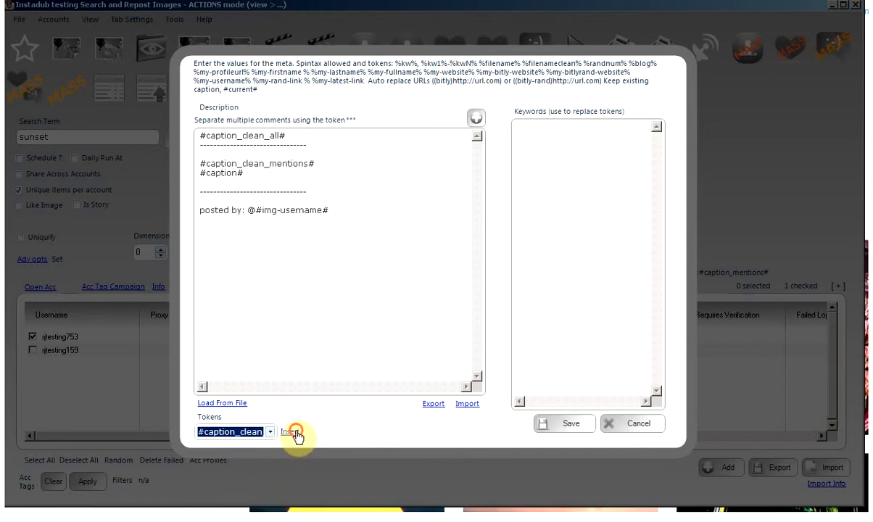
pyautogui.click(288, 432)
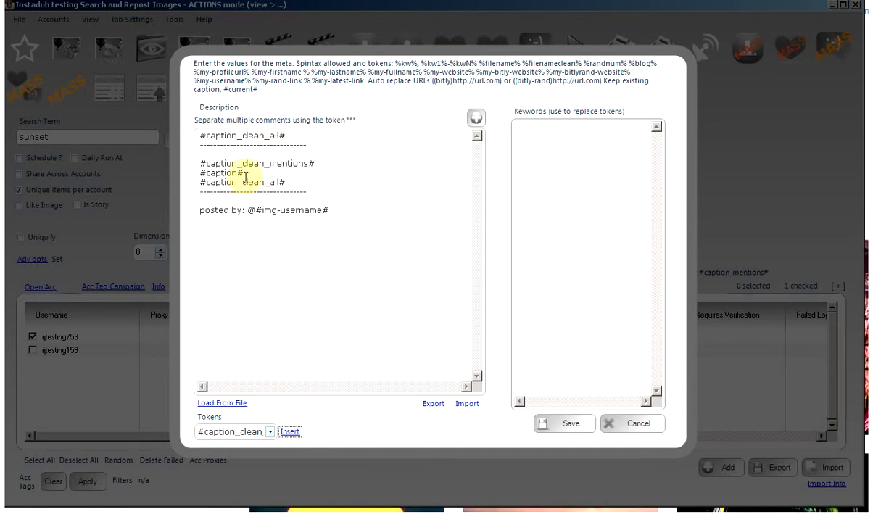
pyautogui.moveTo(201, 163); pyautogui.dragTo(246, 173)
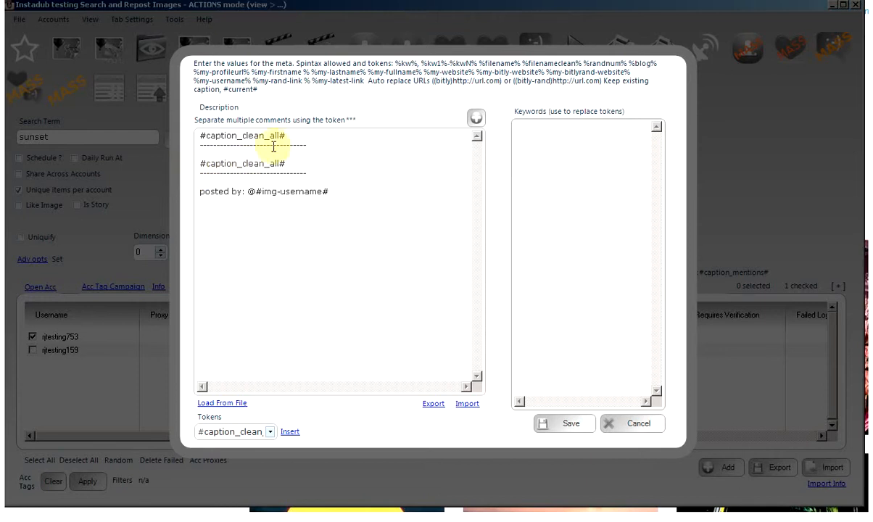
pyautogui.doubleClick(241, 135)
pyautogui.write('mentions')
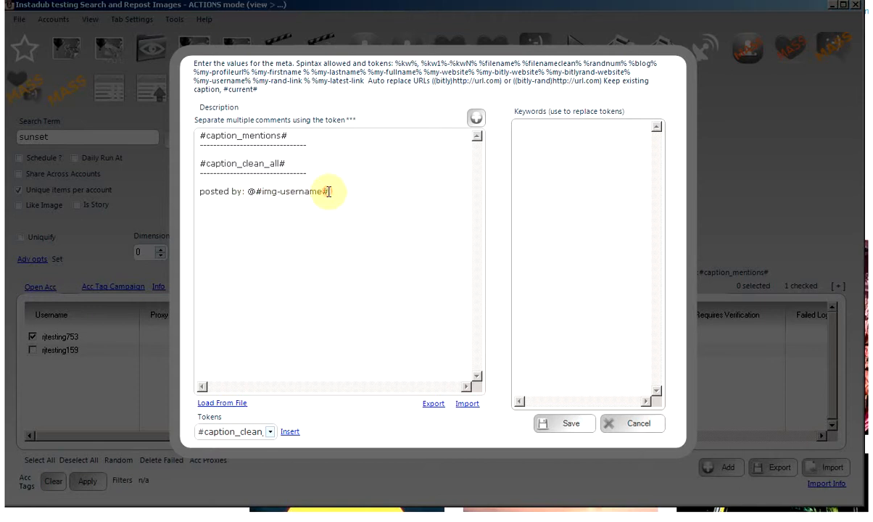
pyautogui.click(572, 423)
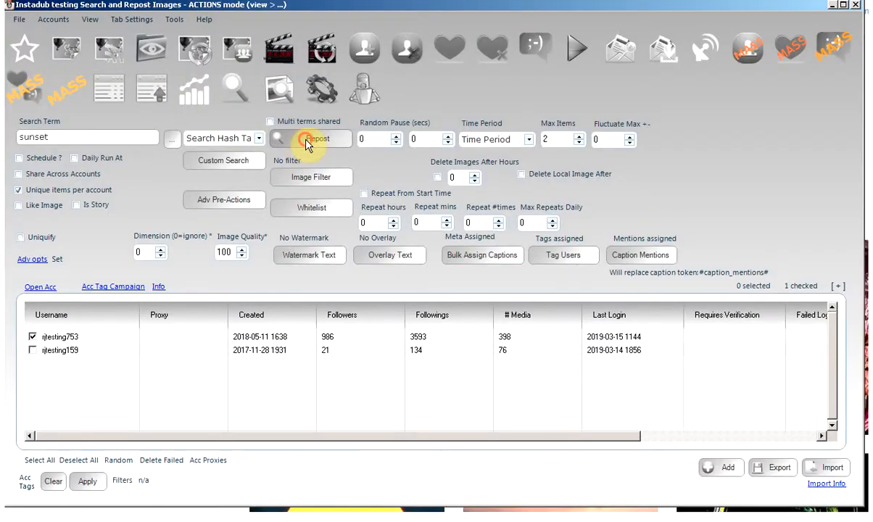
# Step: Create the sunset repost job for rjtesting753, run it, and open its Search Repost log
pyautogui.click(317, 138)
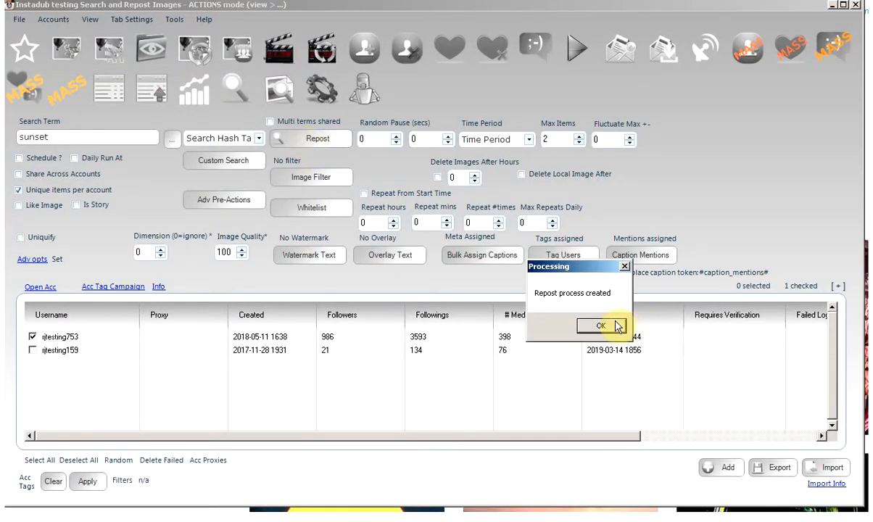
pyautogui.click(599, 326)
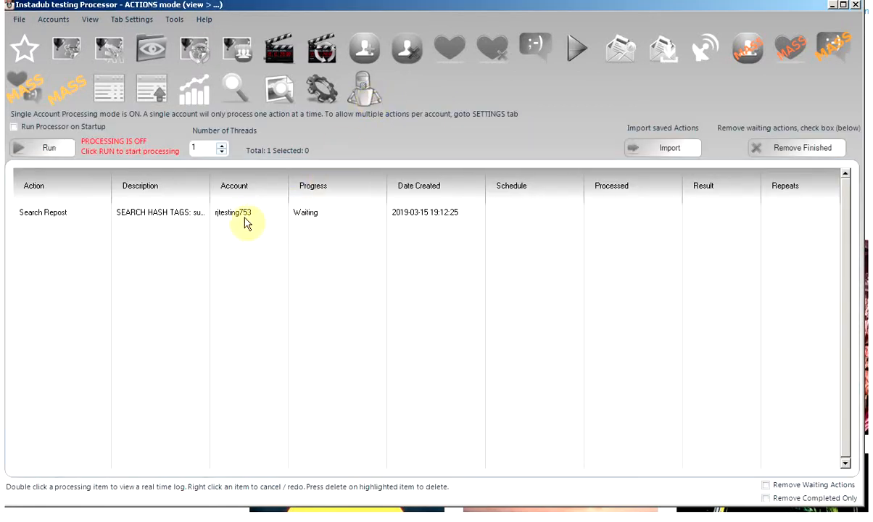
pyautogui.moveTo(61, 159)
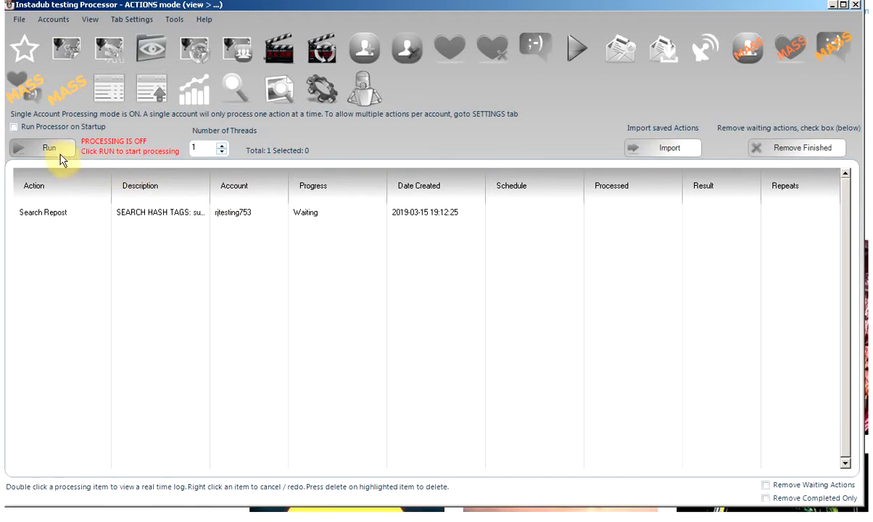
pyautogui.click(49, 148)
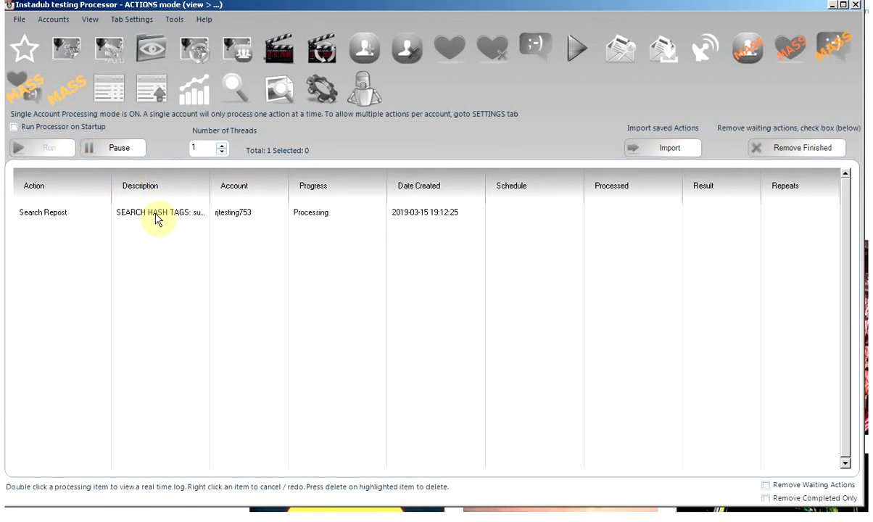
pyautogui.doubleClick(160, 212)
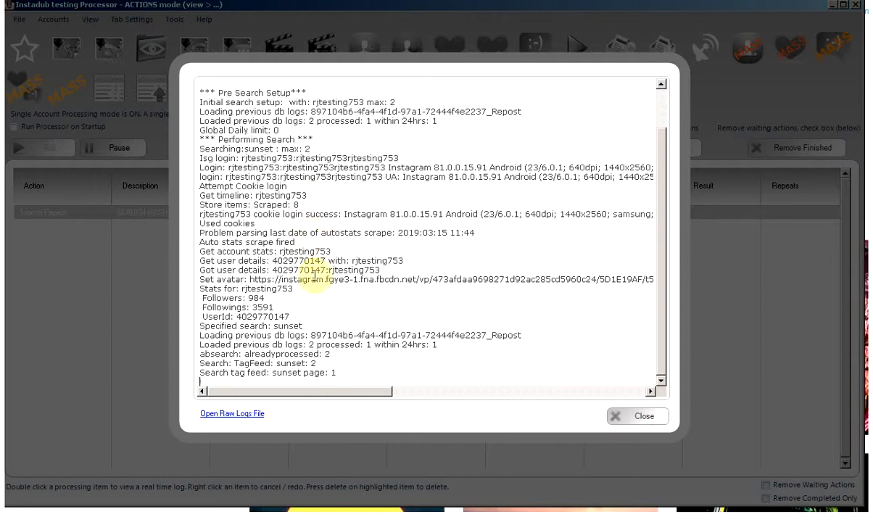
# Step: Scroll the live log until it reports SUCCESS with the new Instagram image URL
pyautogui.scroll(-3)
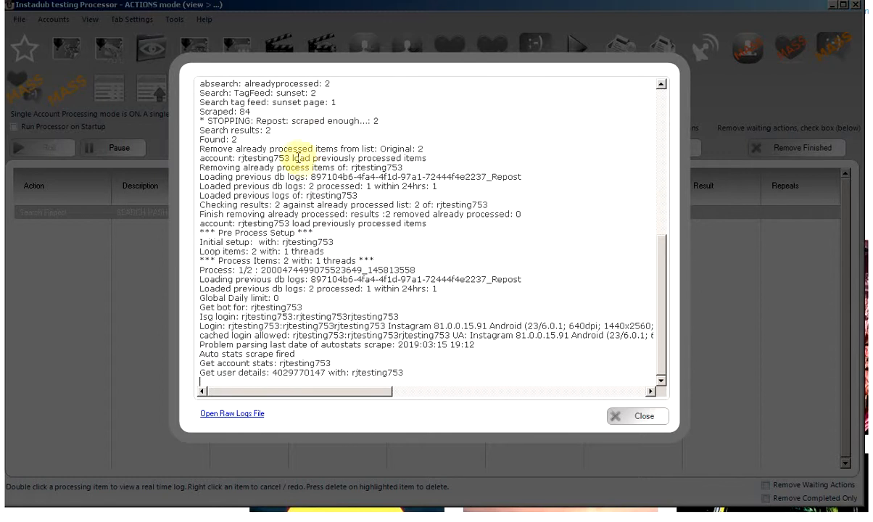
pyautogui.scroll(-3)
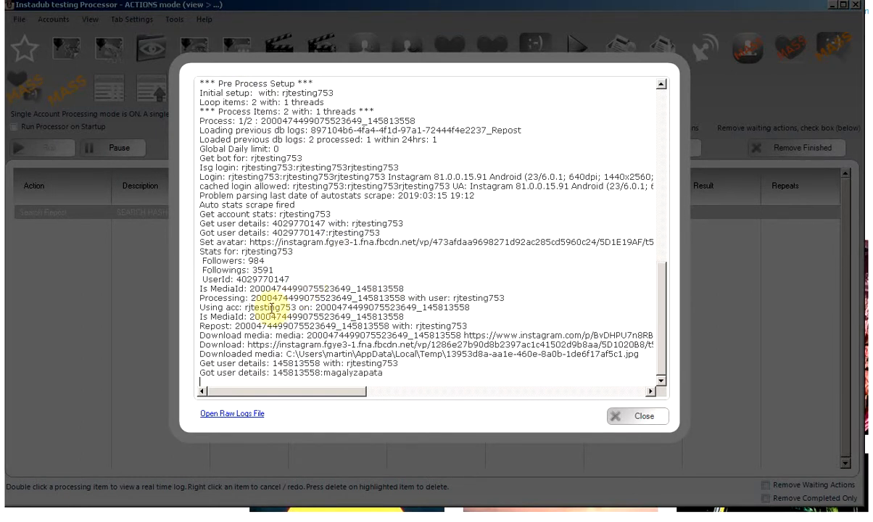
pyautogui.scroll(-3)
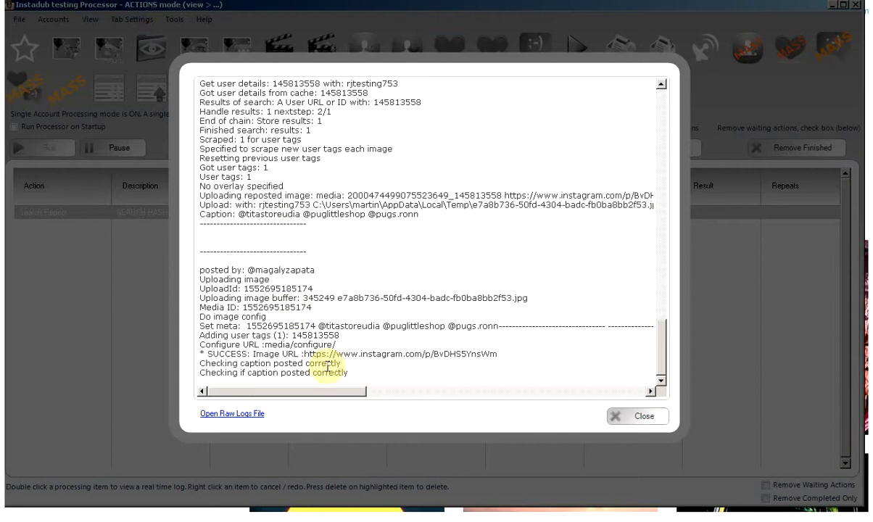
pyautogui.moveTo(771, 435)
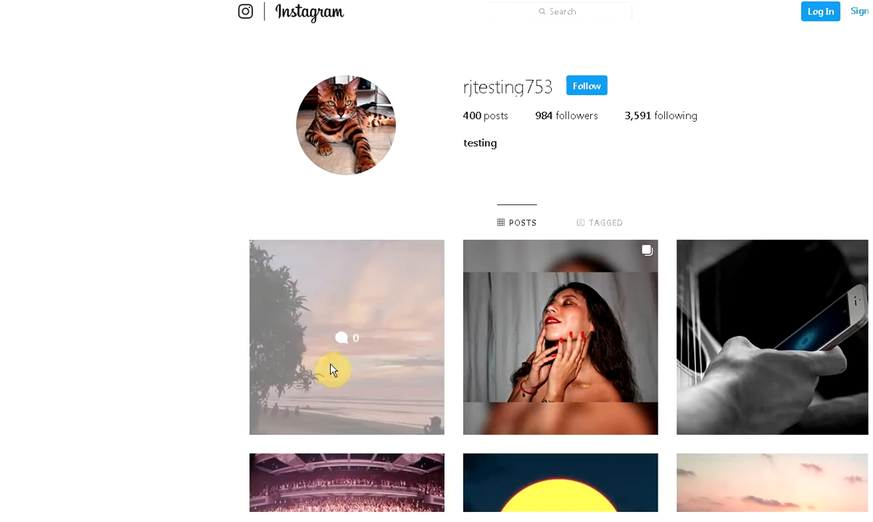
# Step: Open the sunset repost on rjtesting753's profile to see its user tag and mentions
pyautogui.click(345, 337)
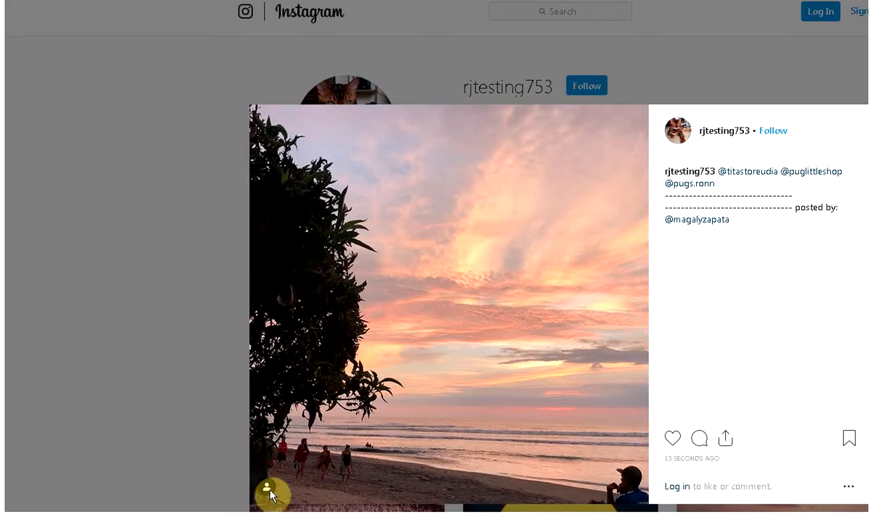
pyautogui.moveTo(419, 321)
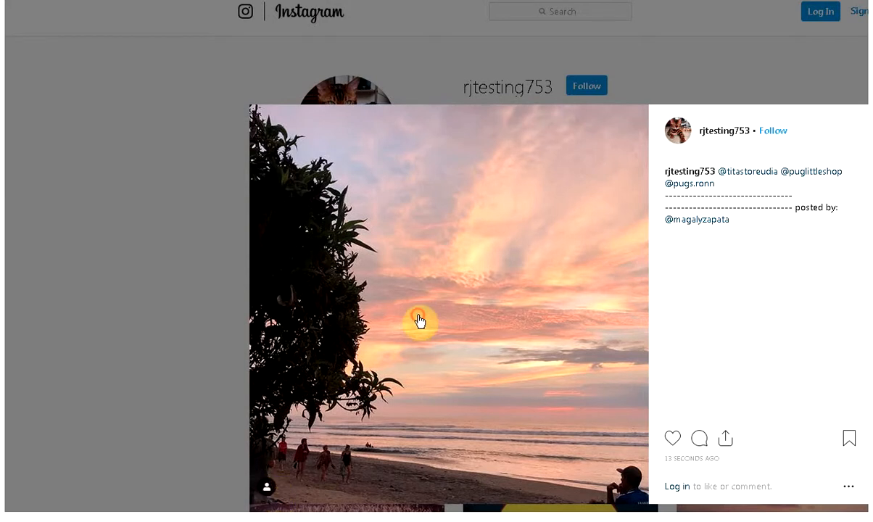
pyautogui.moveTo(567, 426)
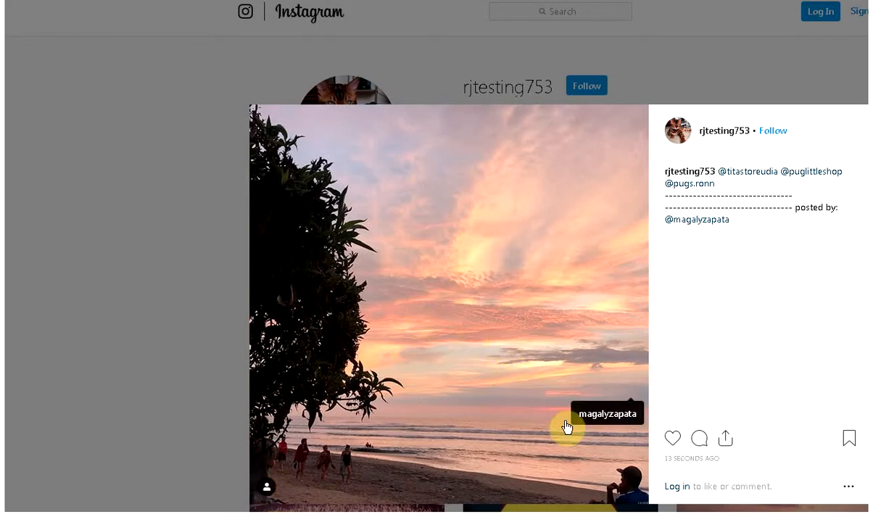
pyautogui.moveTo(604, 426)
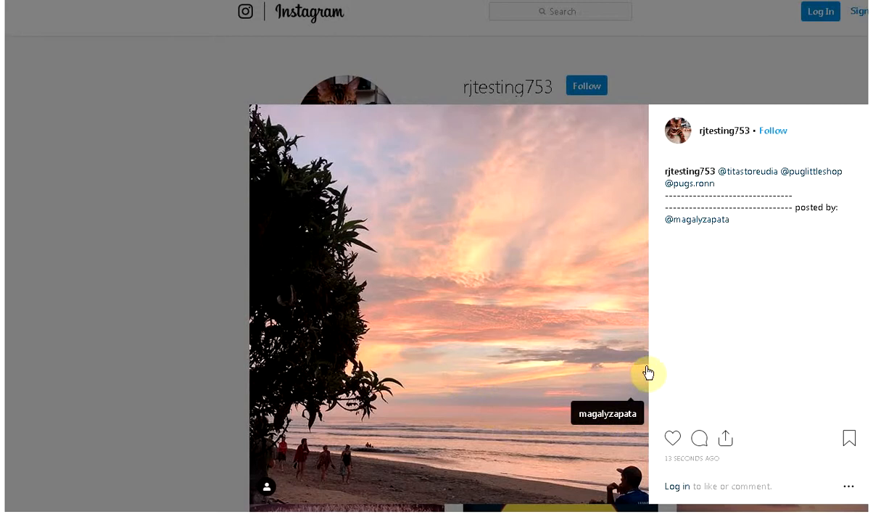
pyautogui.moveTo(592, 420)
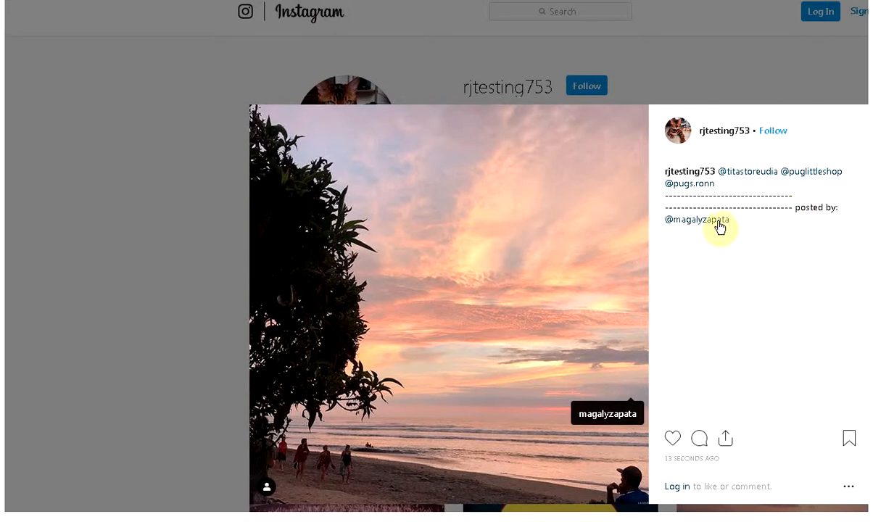
pyautogui.moveTo(571, 272)
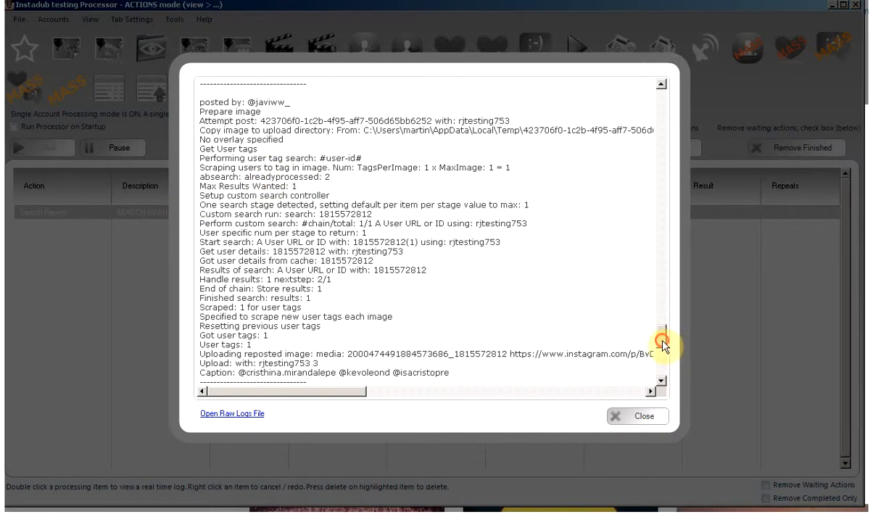
pyautogui.scroll(-3)
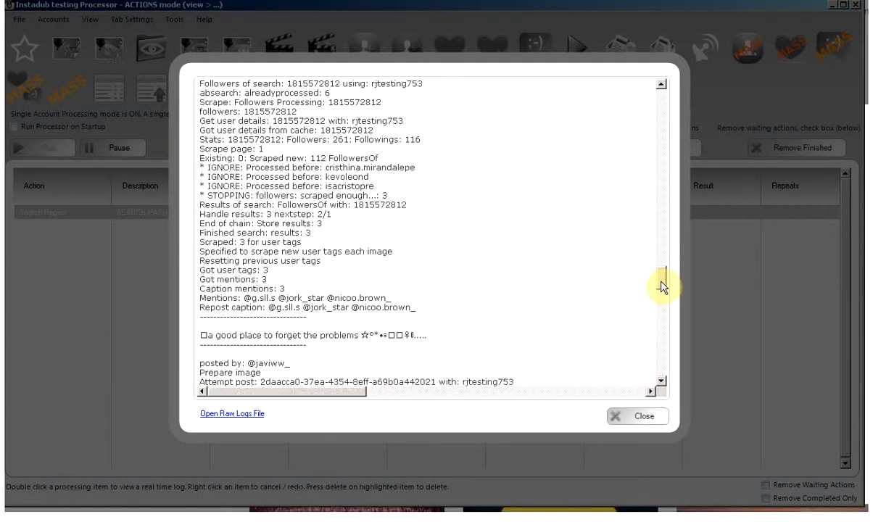
pyautogui.scroll(-3)
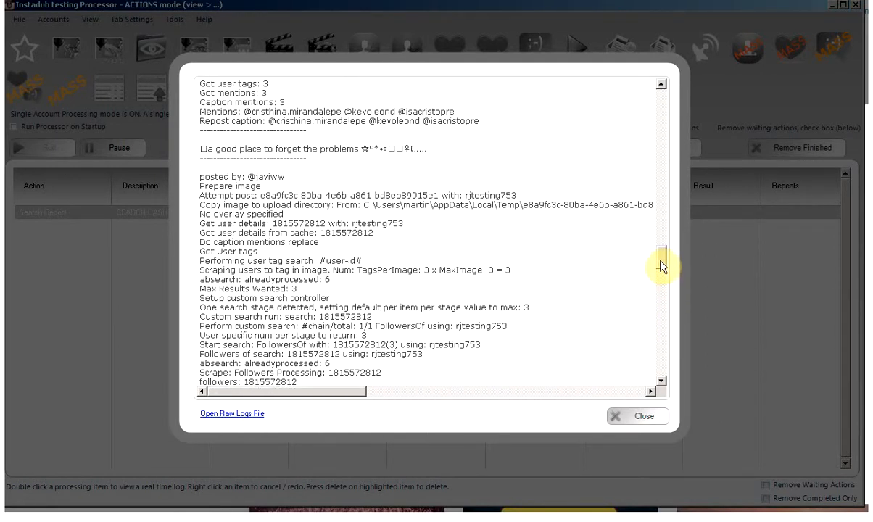
pyautogui.scroll(-3)
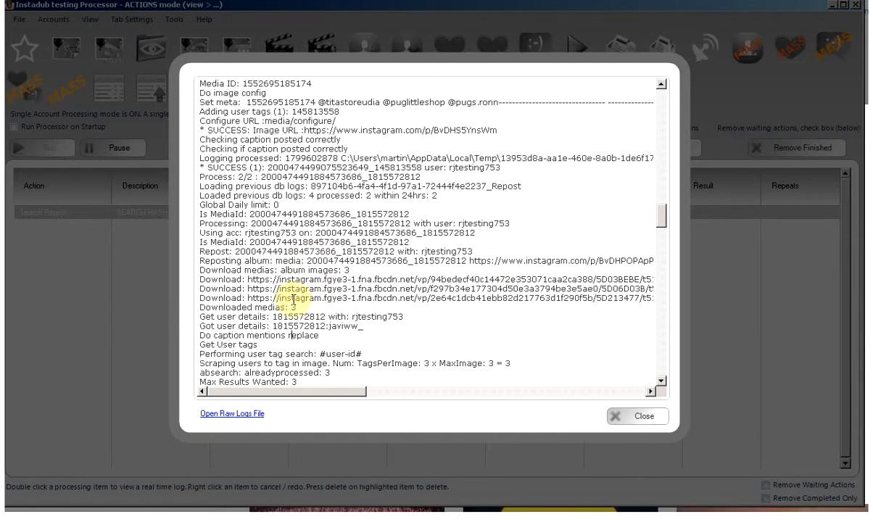
pyautogui.scroll(-3)
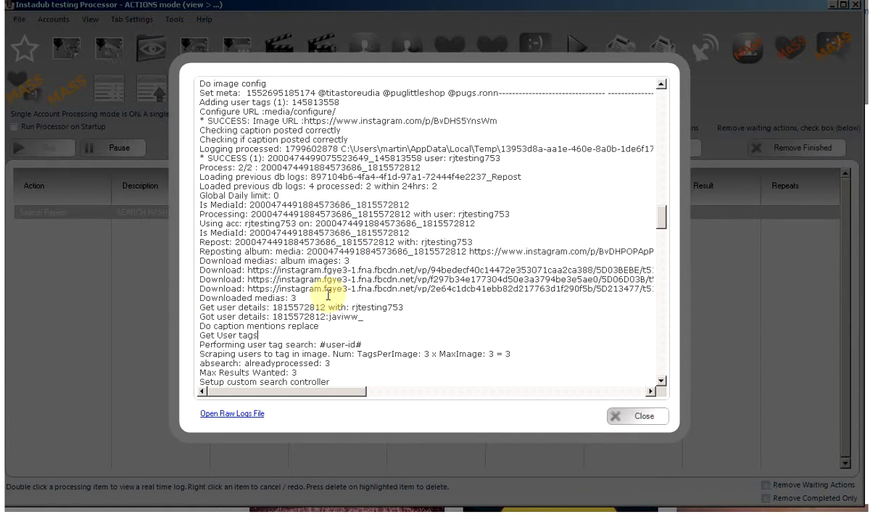
pyautogui.scroll(-3)
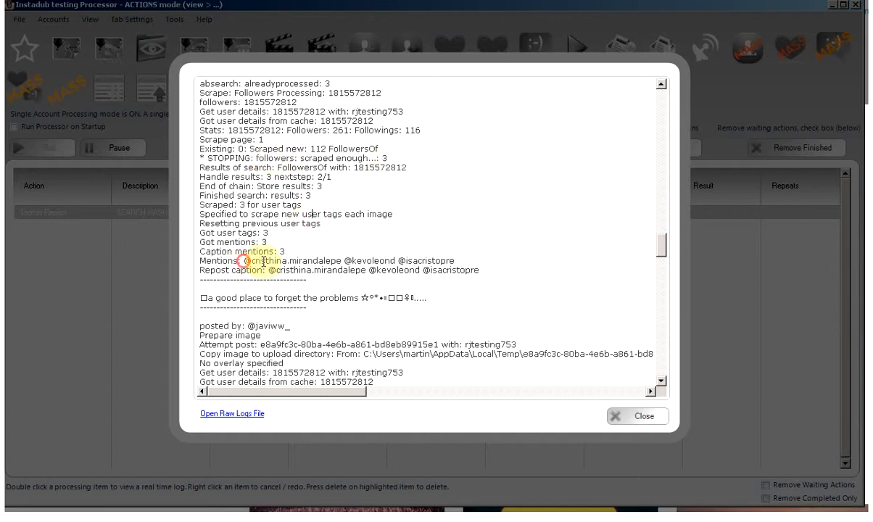
pyautogui.moveTo(243, 261); pyautogui.dragTo(450, 260)
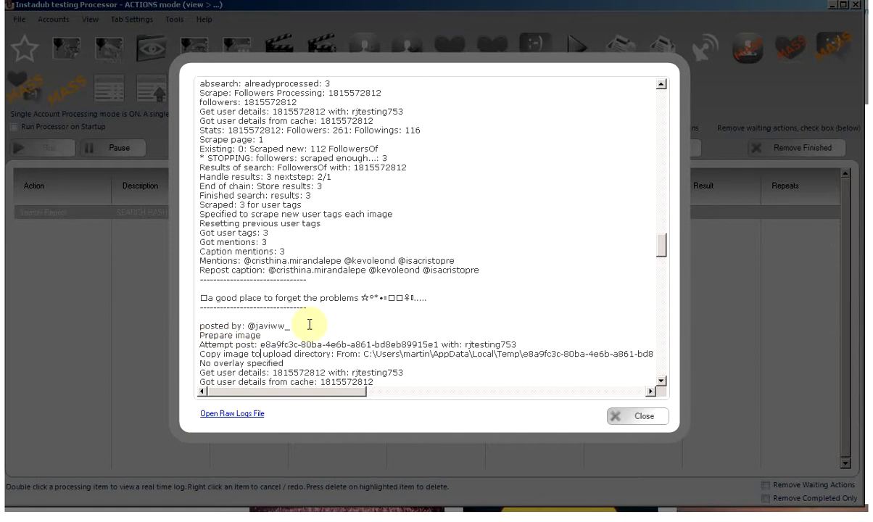
pyautogui.scroll(-3)
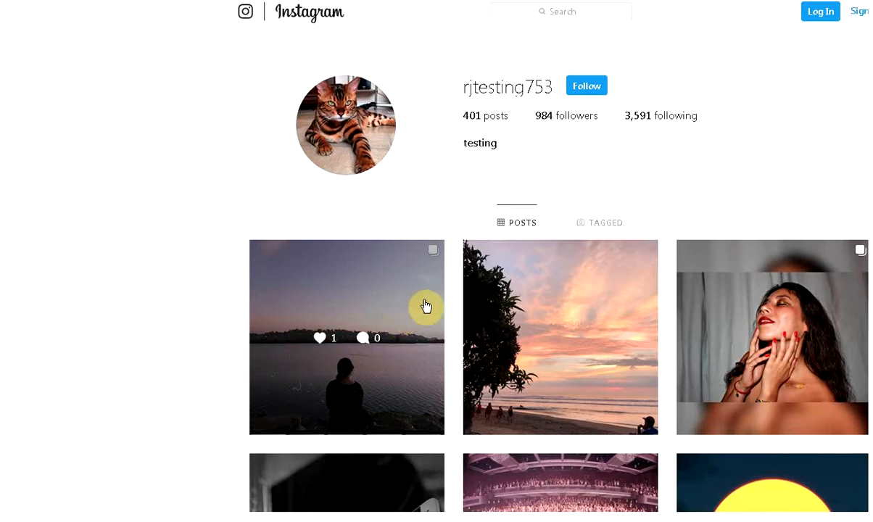
pyautogui.moveTo(353, 294)
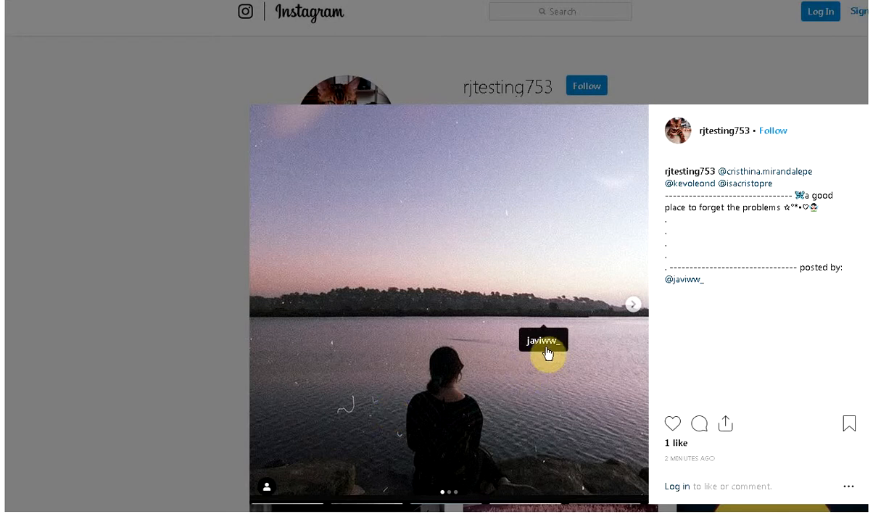
pyautogui.moveTo(706, 334)
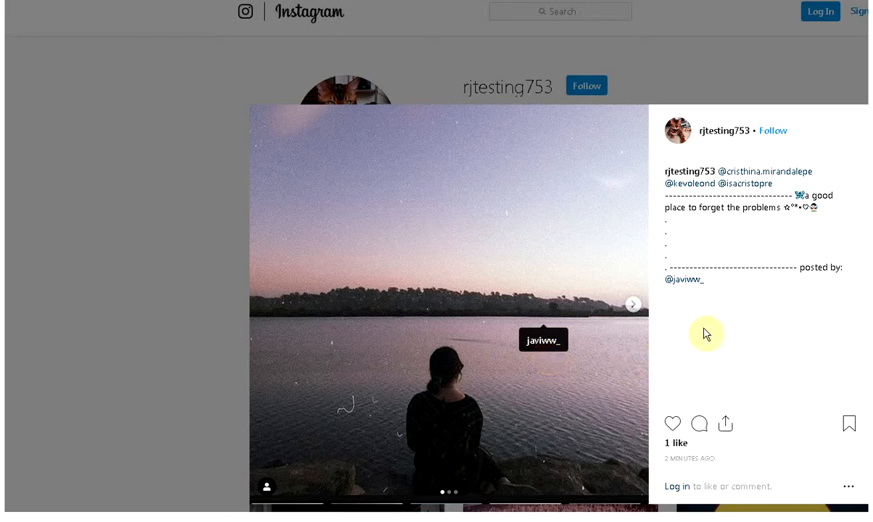
pyautogui.moveTo(805, 209)
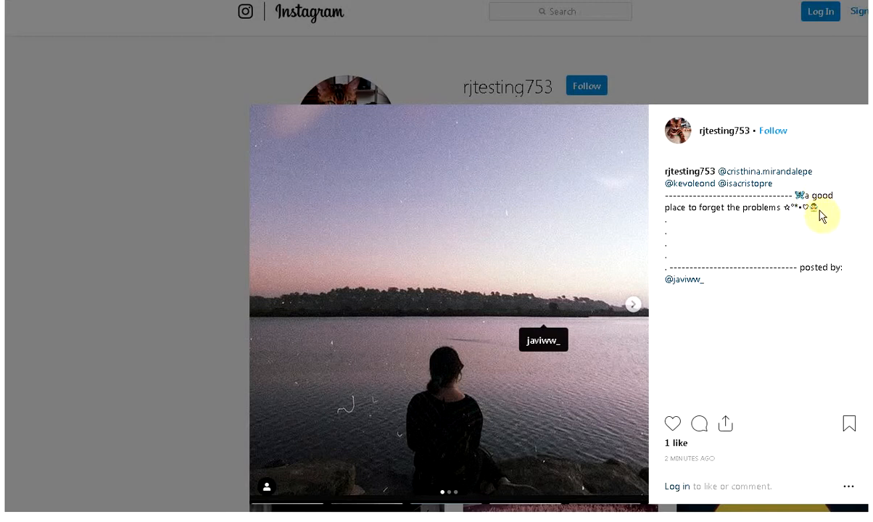
pyautogui.moveTo(727, 249)
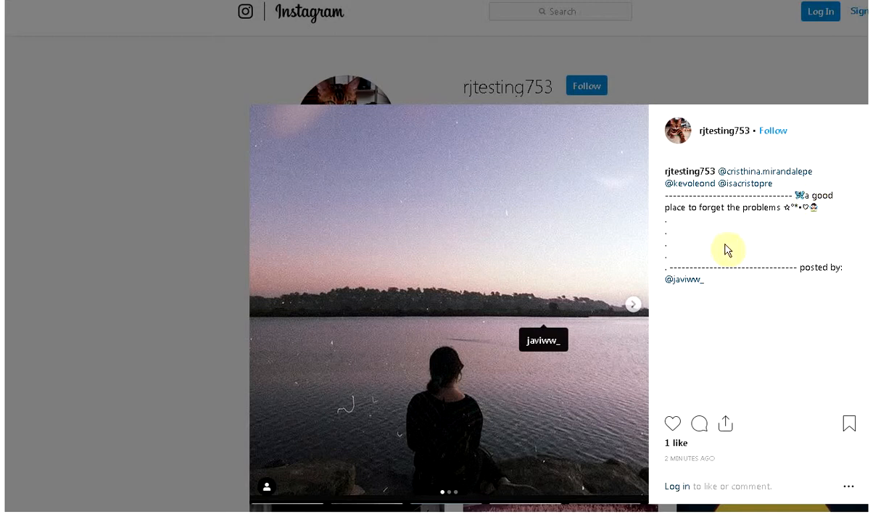
pyautogui.moveTo(642, 279)
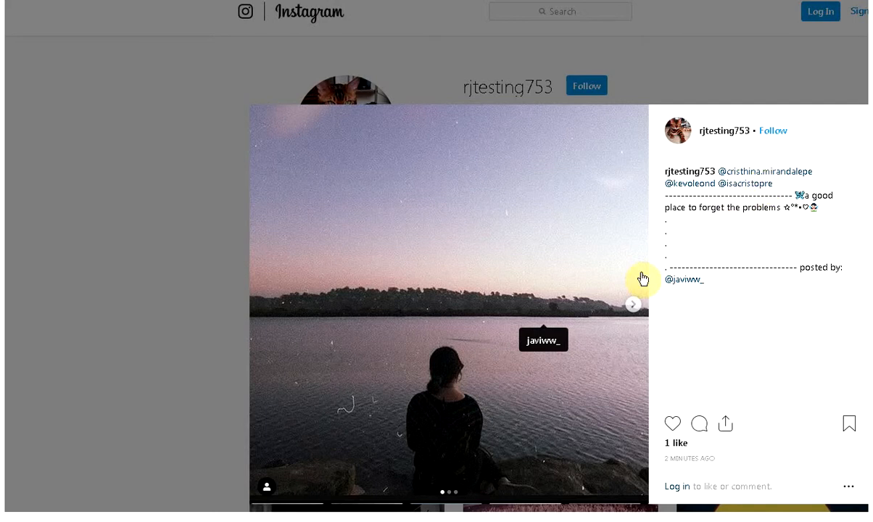
pyautogui.click(633, 303)
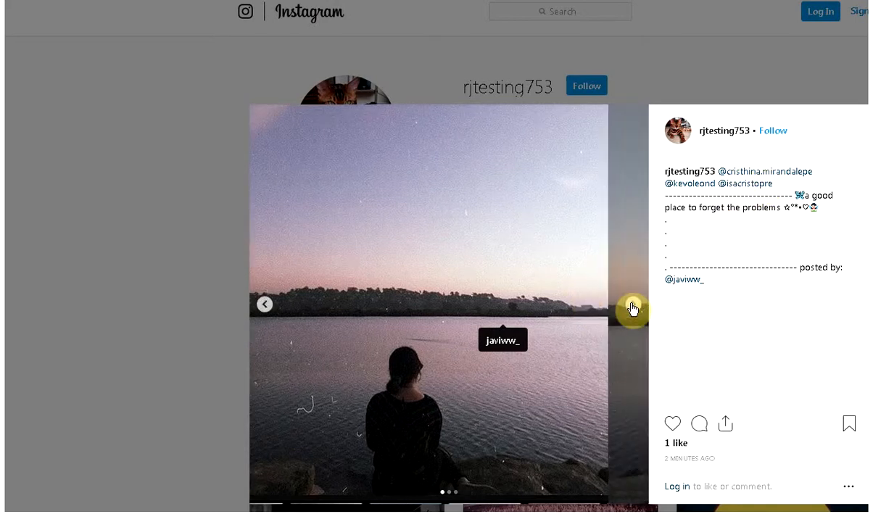
pyautogui.click(632, 304)
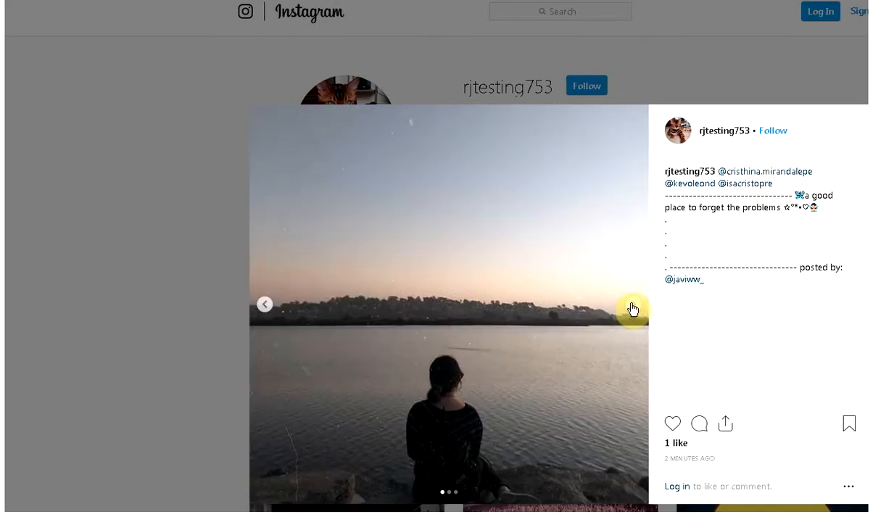
pyautogui.click(632, 304)
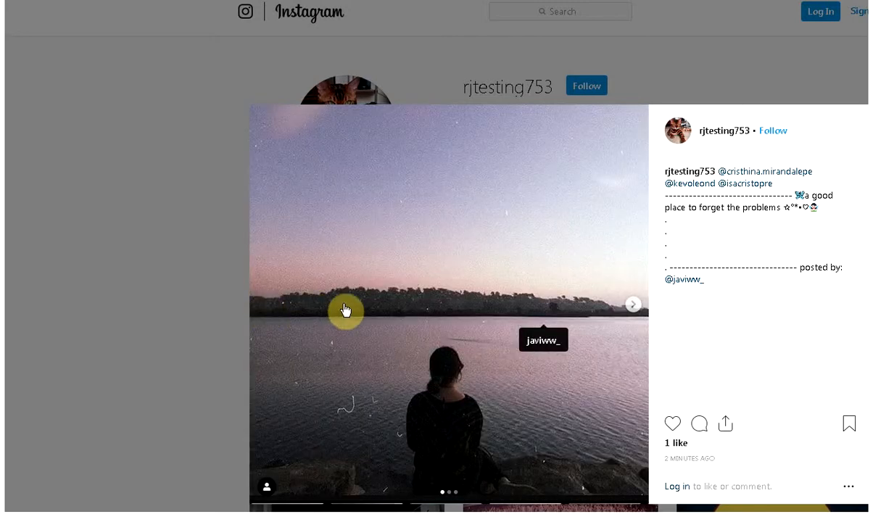
pyautogui.click(632, 304)
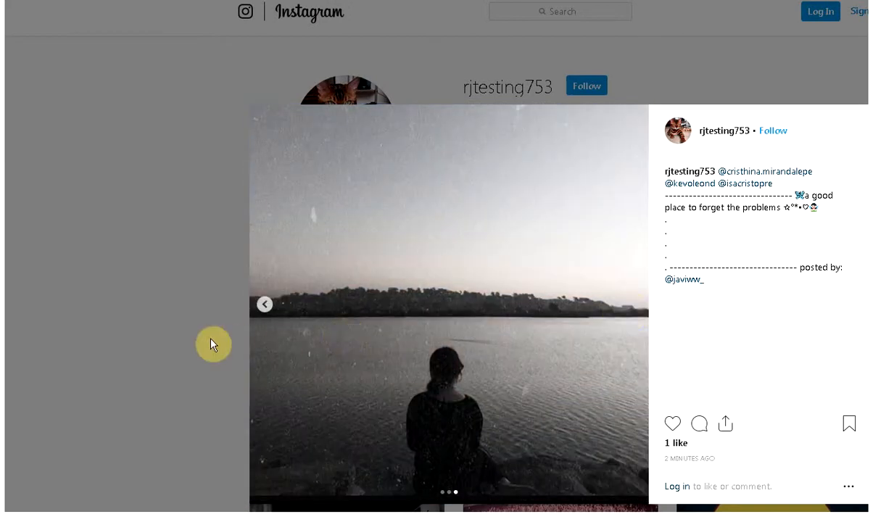
pyautogui.click(264, 304)
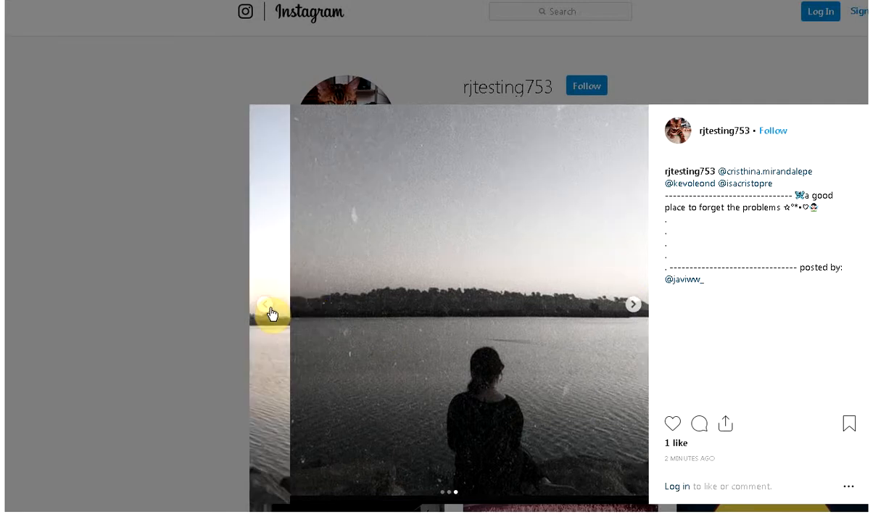
pyautogui.click(272, 303)
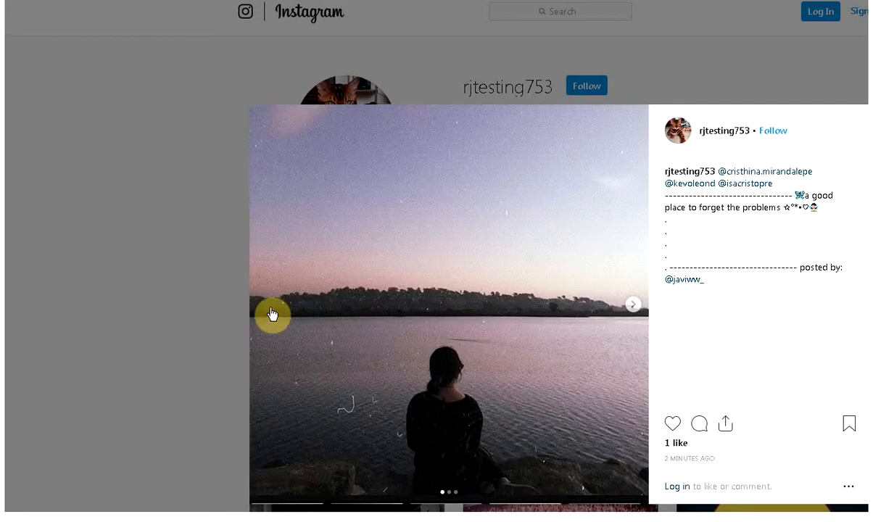
pyautogui.moveTo(229, 314)
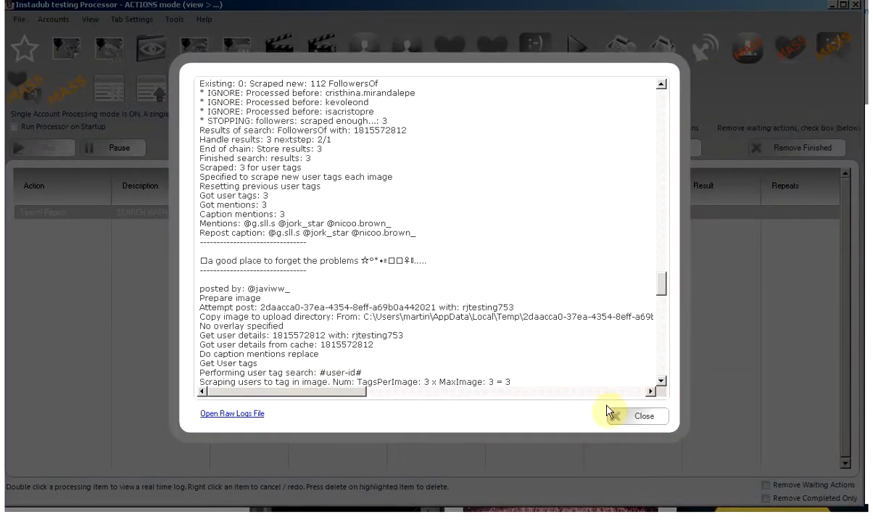
# Step: Close the run log and open the repost's Caption Mentions settings (three mentions per image)
pyautogui.click(636, 415)
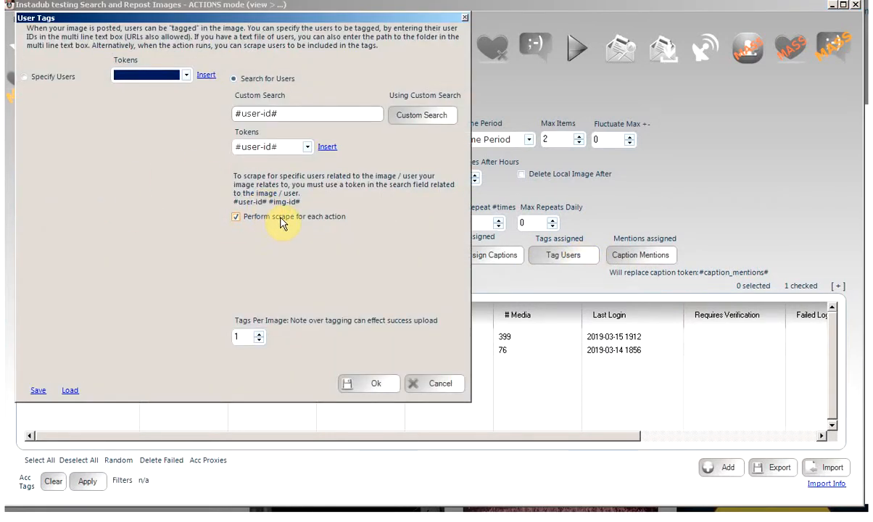
pyautogui.click(306, 113)
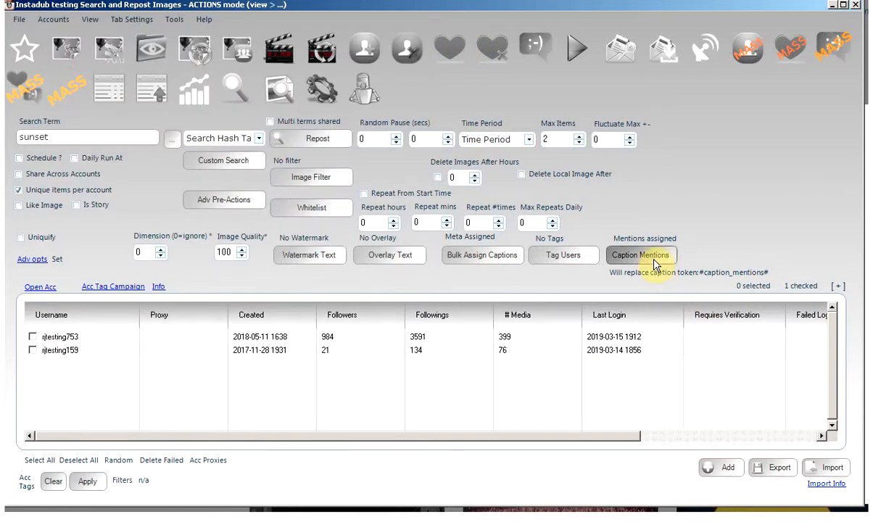
pyautogui.click(563, 254)
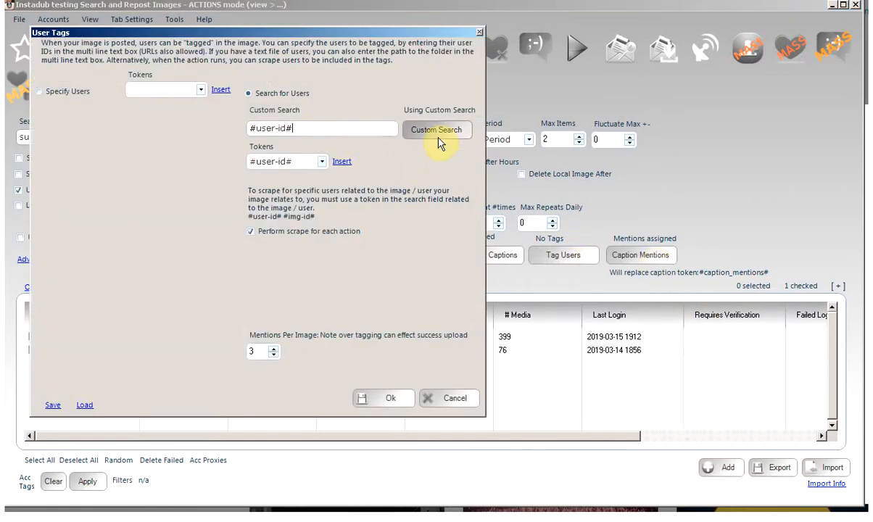
pyautogui.click(435, 130)
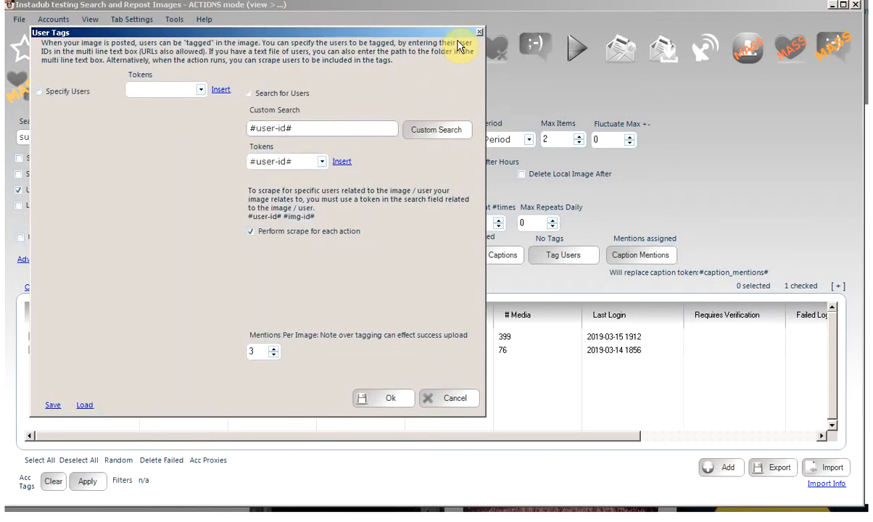
pyautogui.moveTo(852, 191)
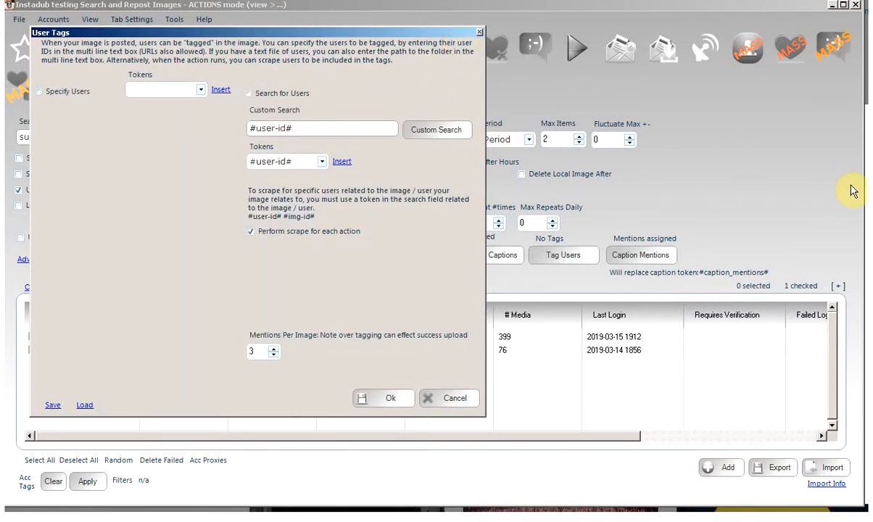